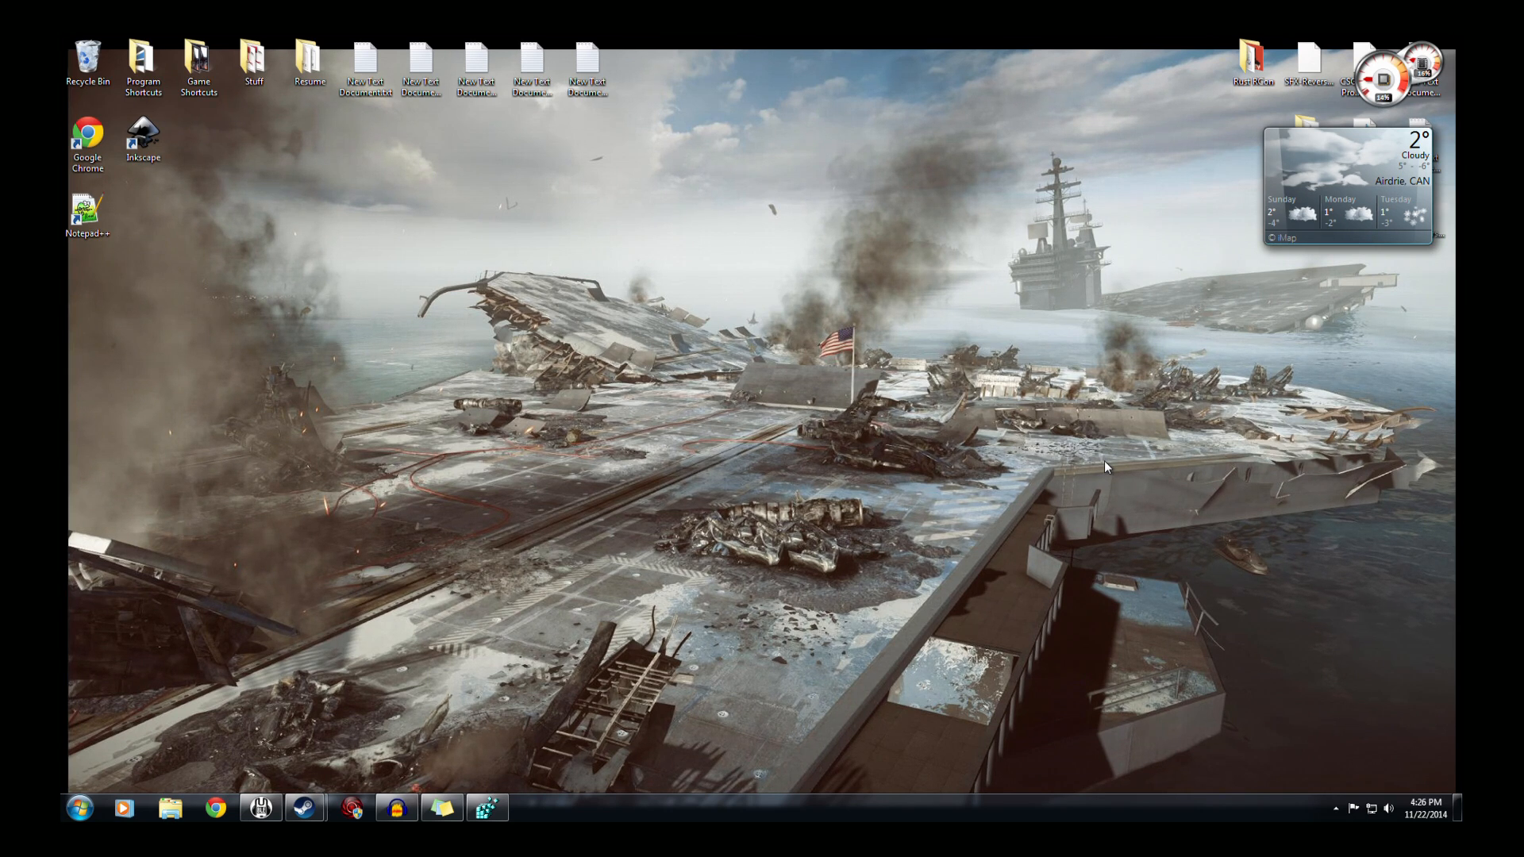
{"action": "mouse_move", "coordinate": [1108, 465]}
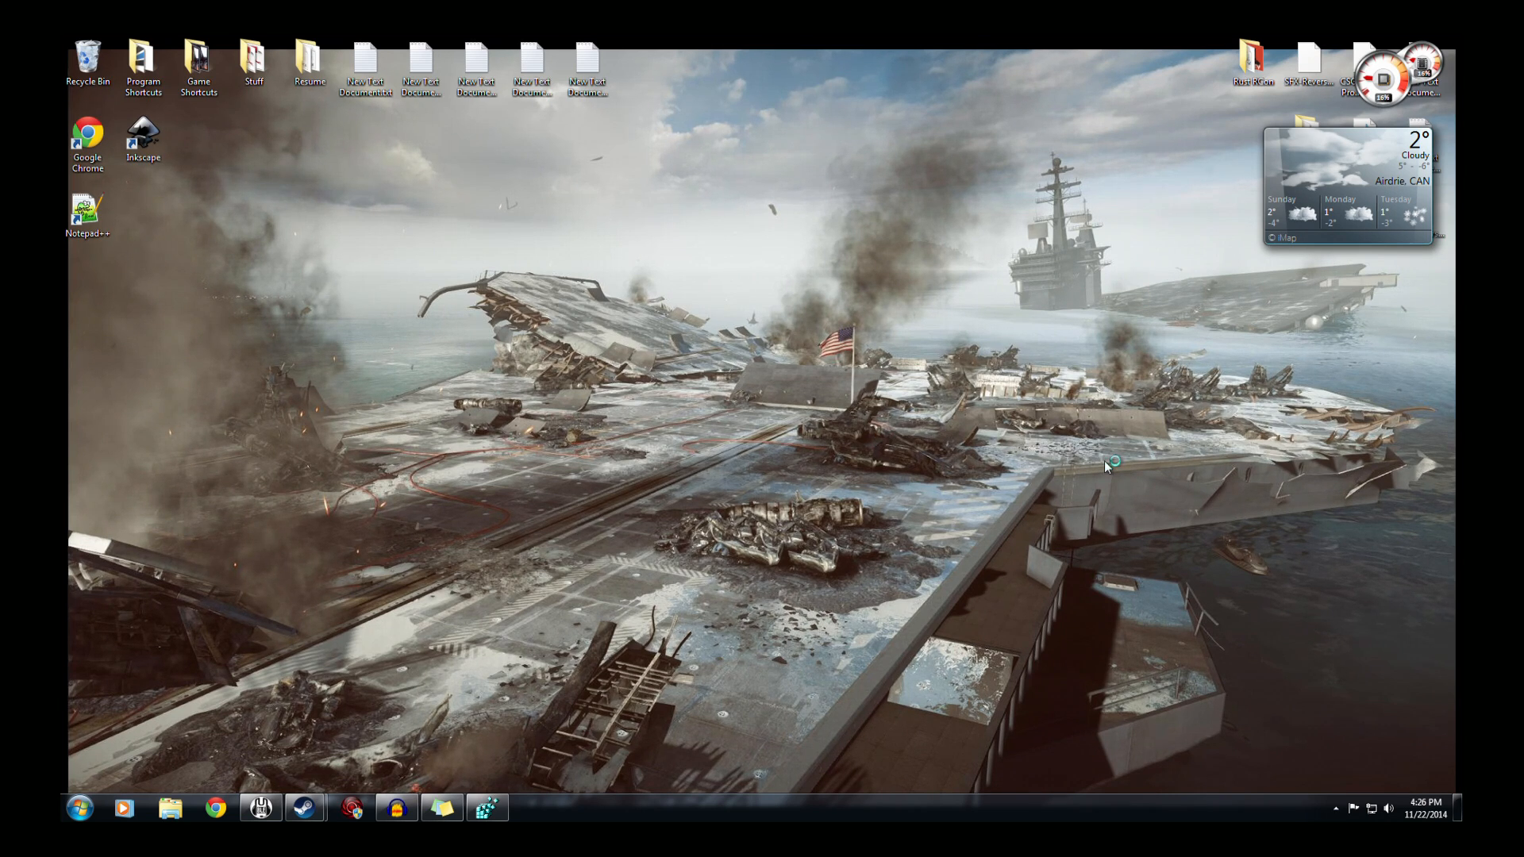
{"action": "mouse_move", "coordinate": [1105, 467]}
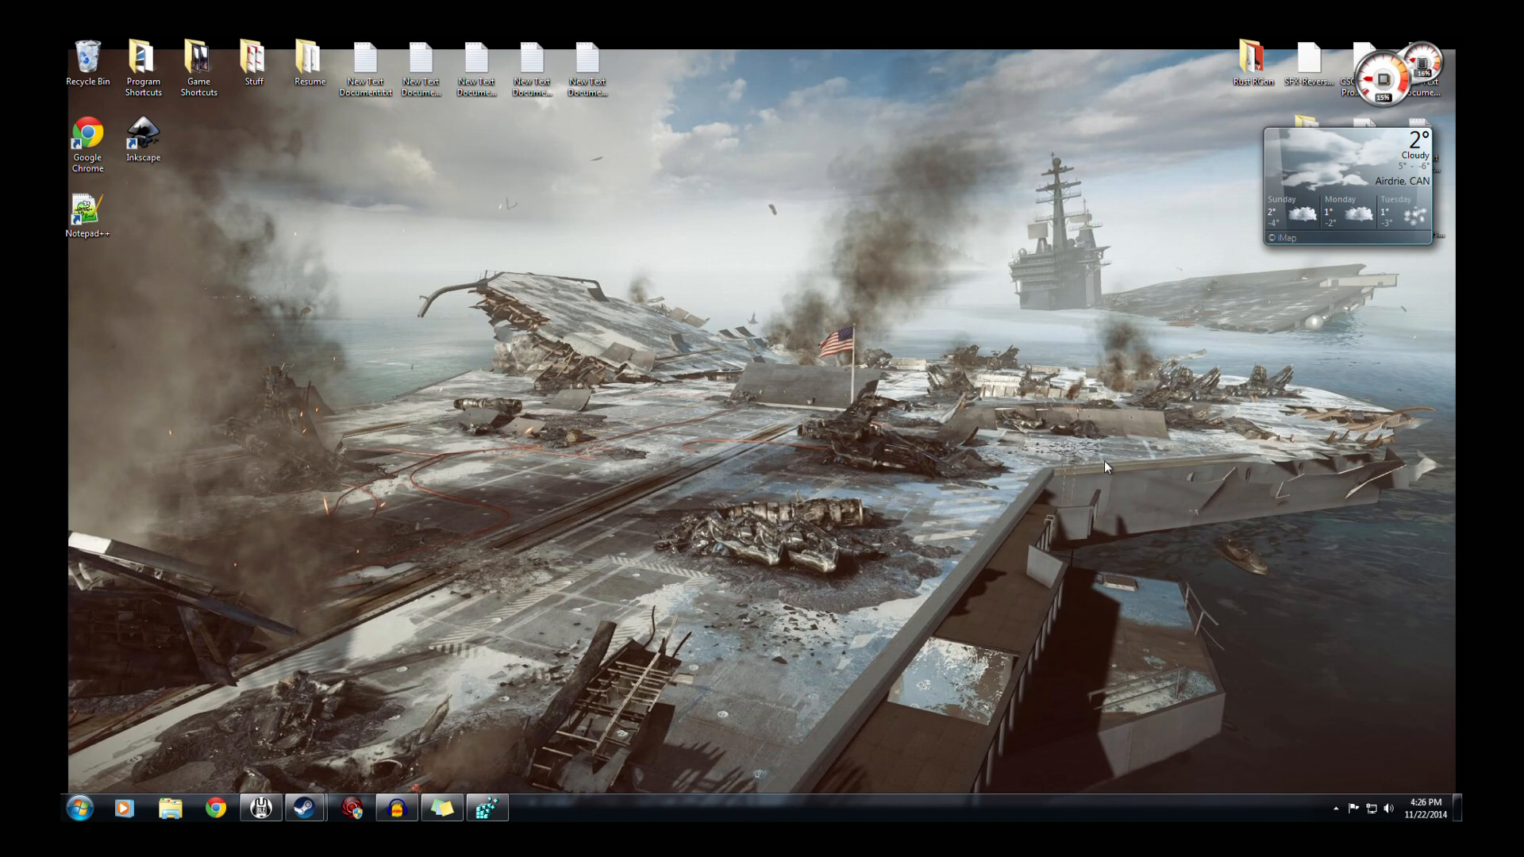
{"action": "mouse_move", "coordinate": [1082, 468]}
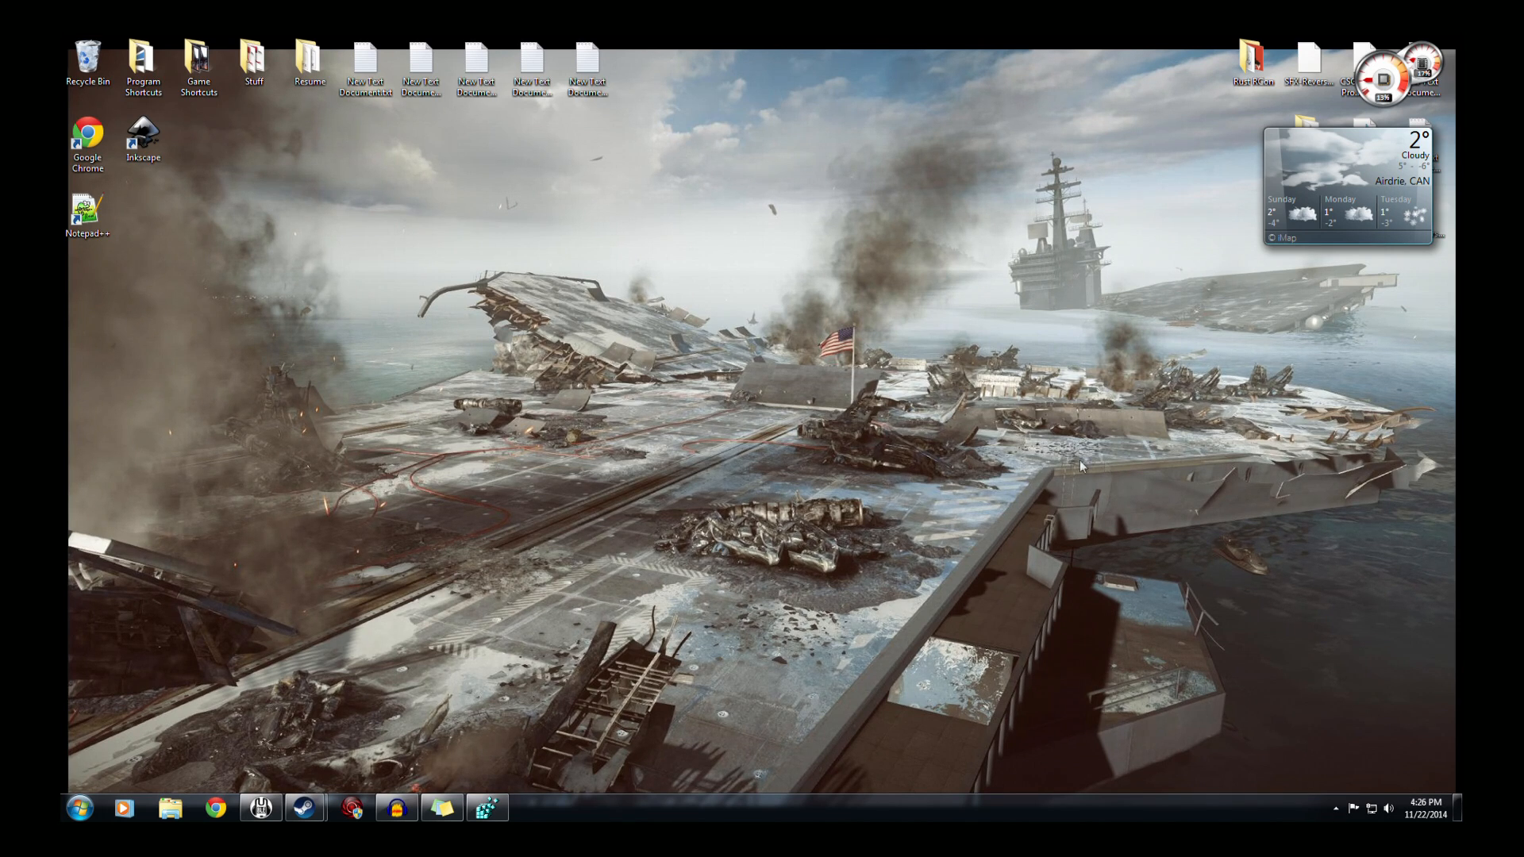
- Search the Start menu for regedit to launch Registry Editor
{"action": "left_click", "coordinate": [79, 808]}
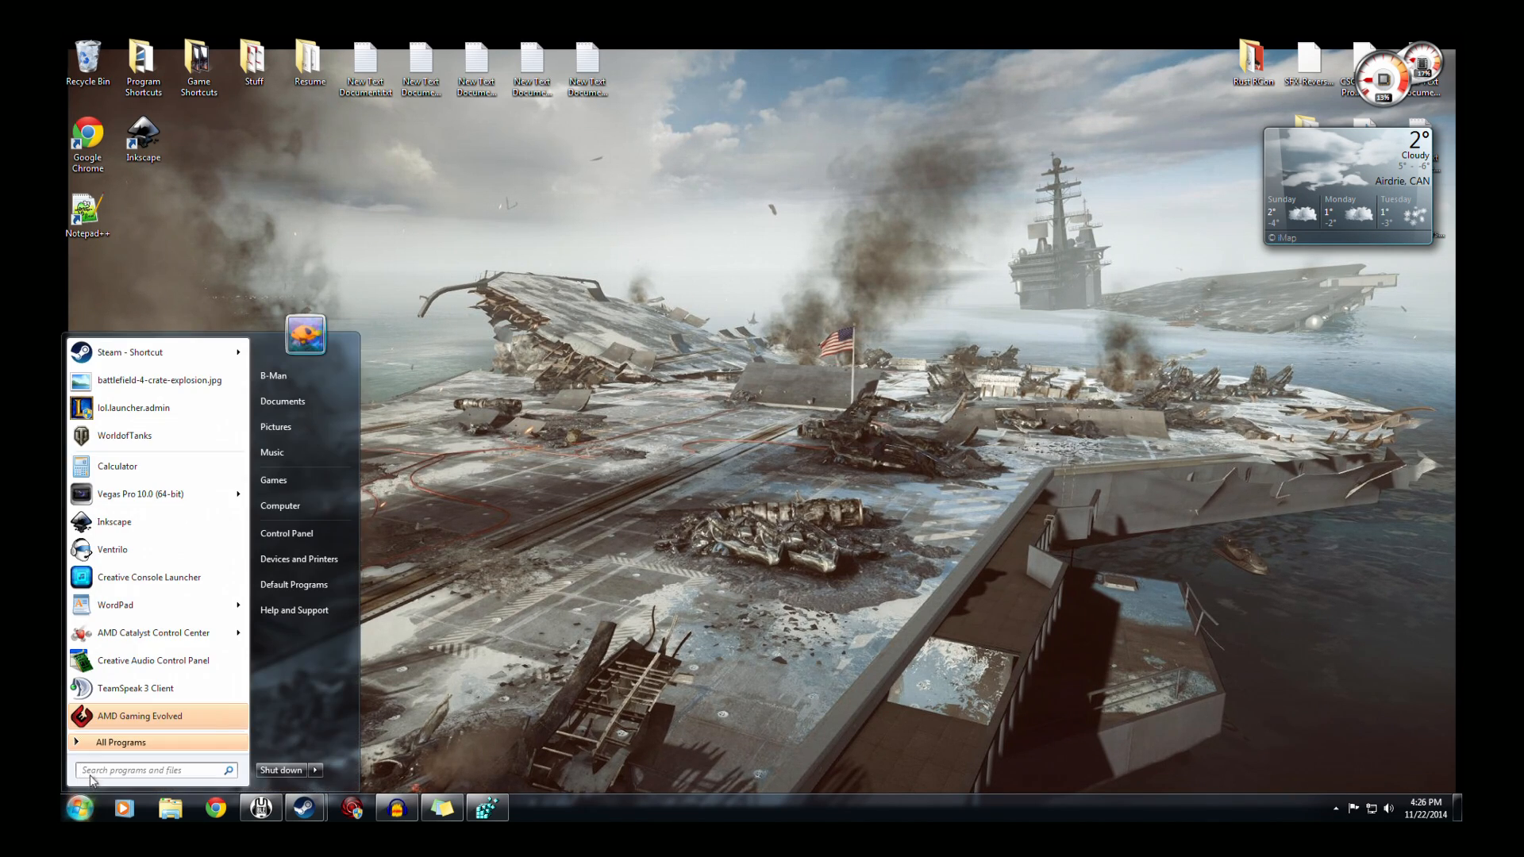
{"action": "left_click", "coordinate": [156, 770]}
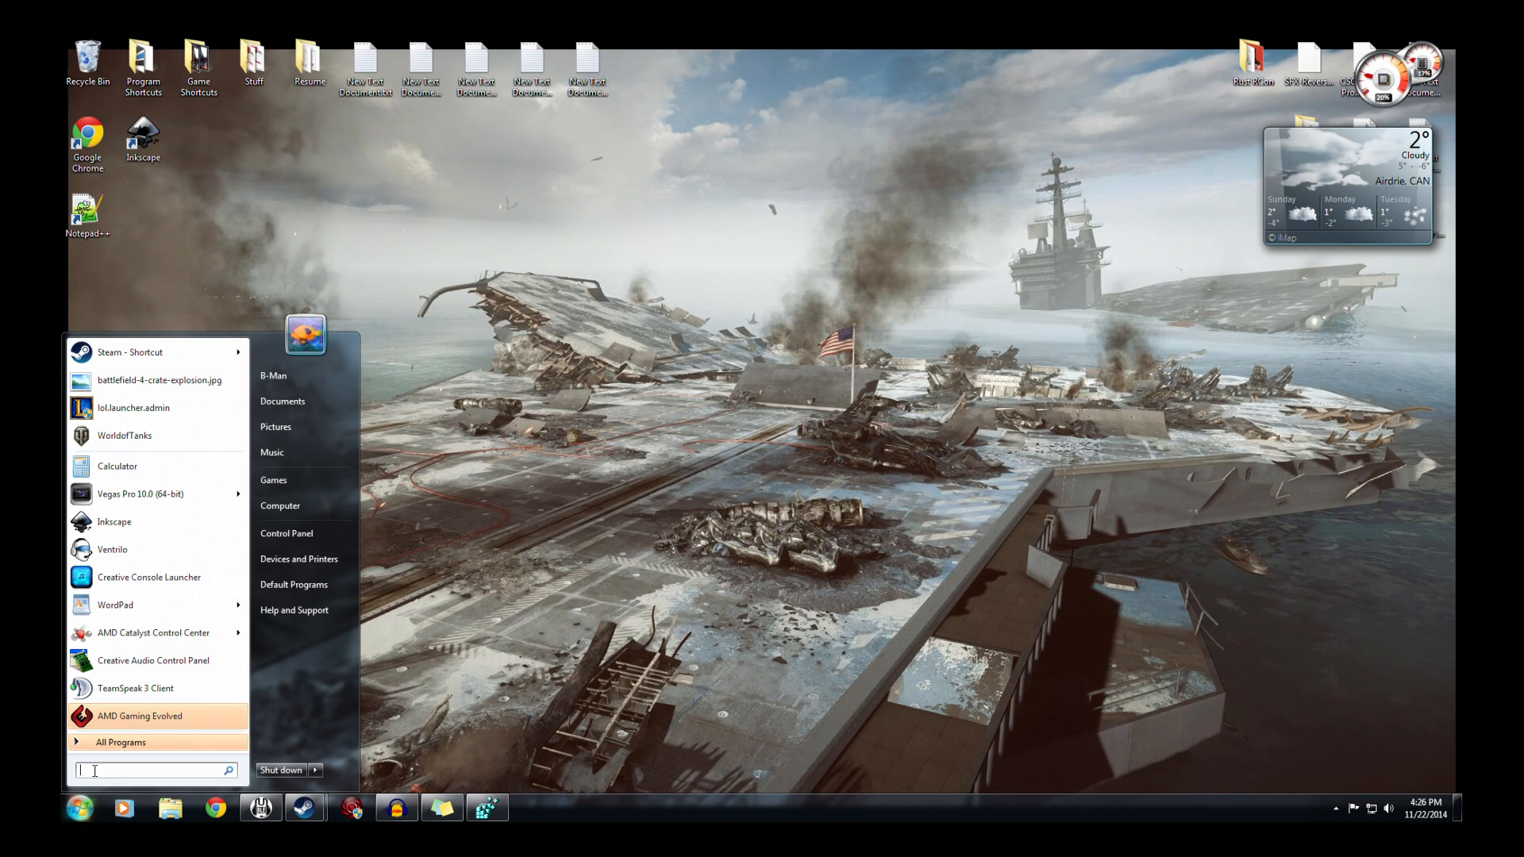
{"action": "type", "text": "re"}
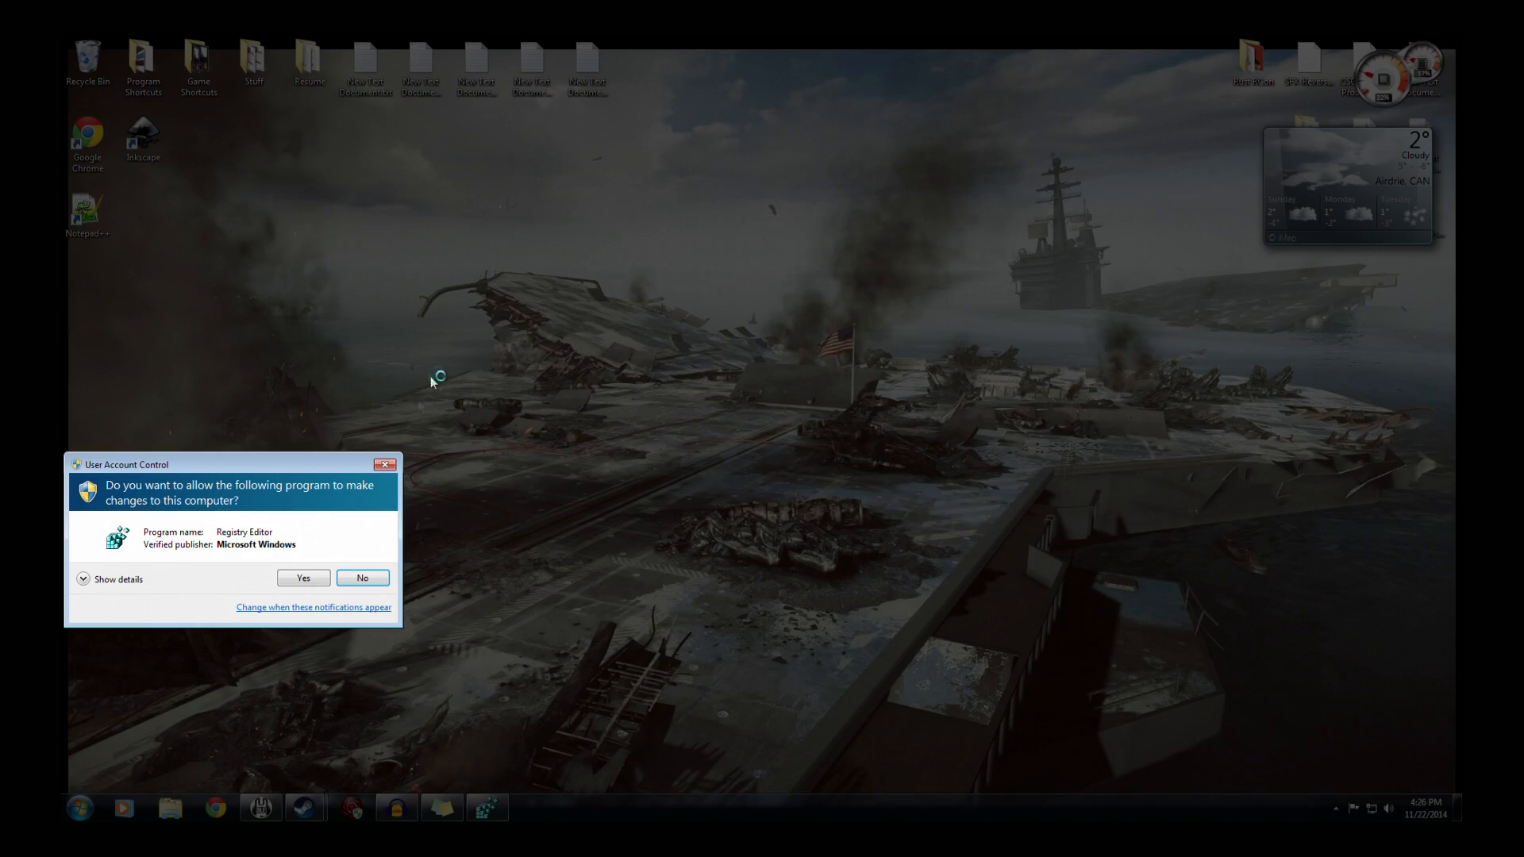
- Allow the UAC prompt and navigate to HKLM\SOFTWARE\Wow6432Node\EA Games\Battlefield 4
{"action": "left_click", "coordinate": [303, 577]}
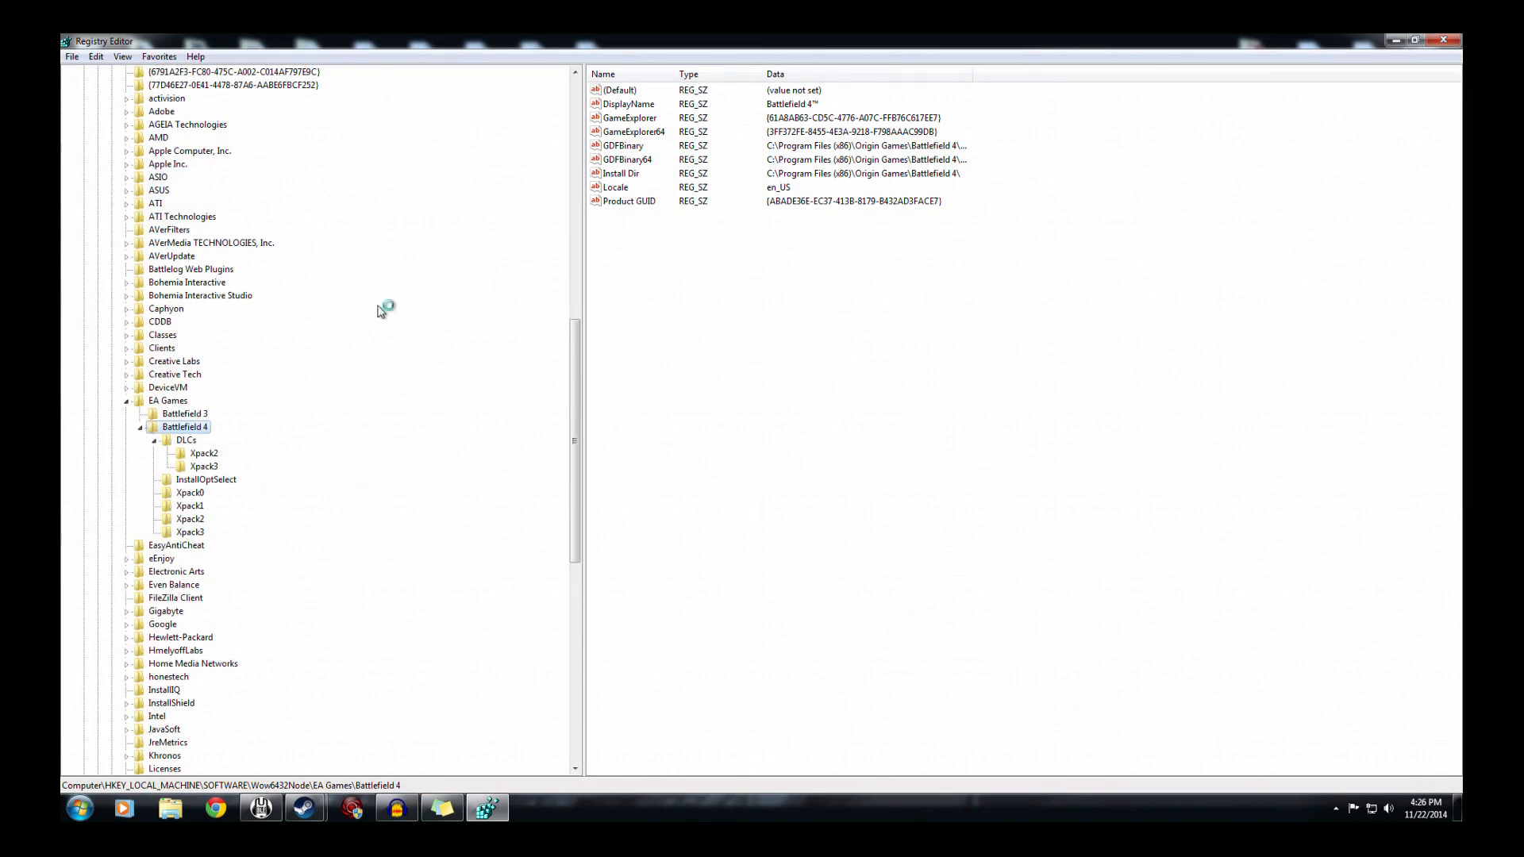
{"action": "left_click", "coordinate": [153, 111]}
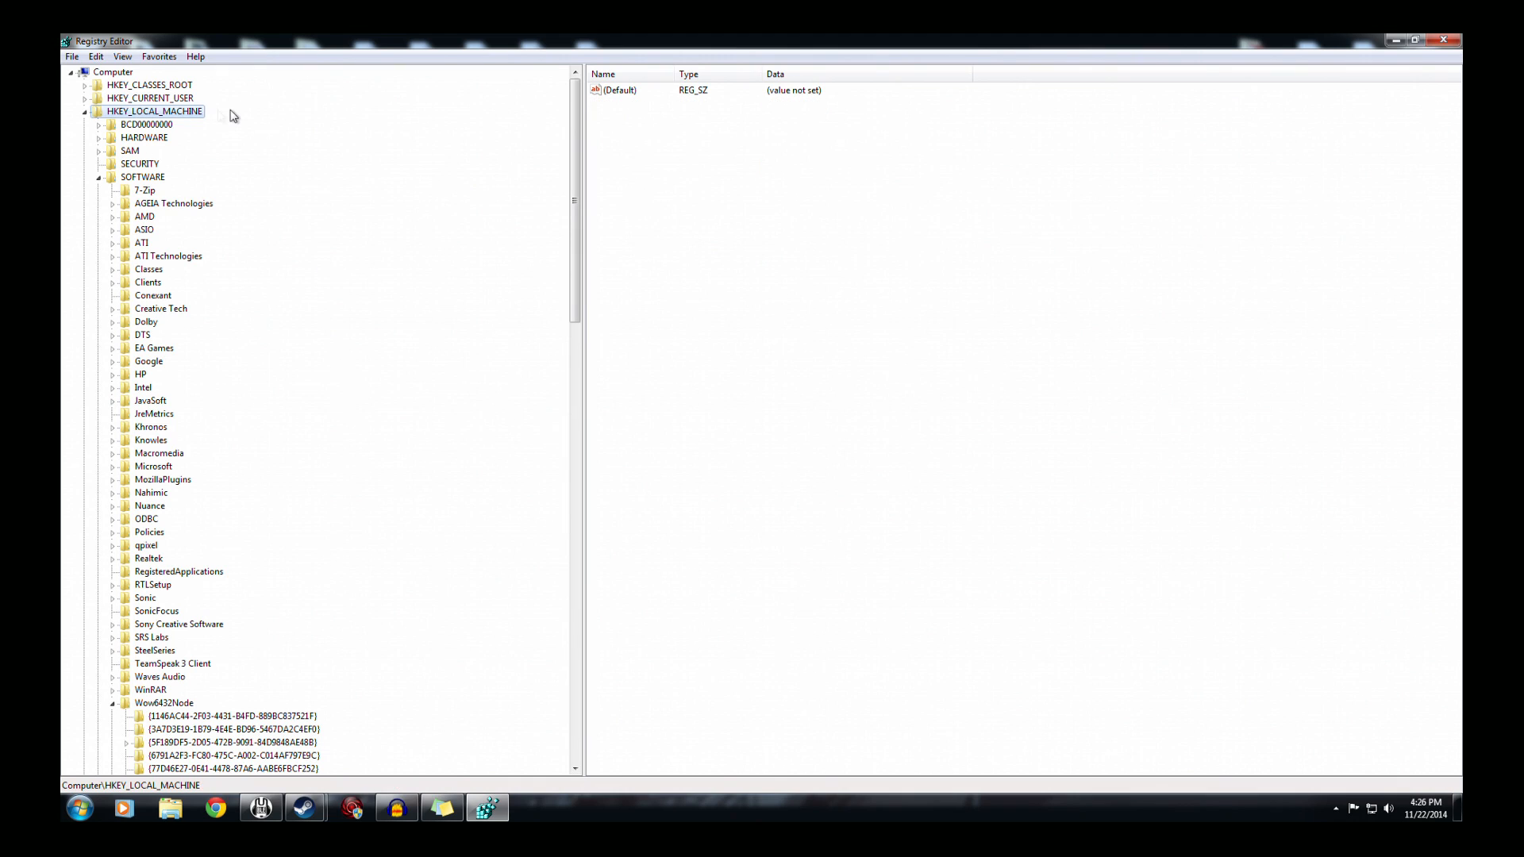
{"action": "mouse_move", "coordinate": [160, 162]}
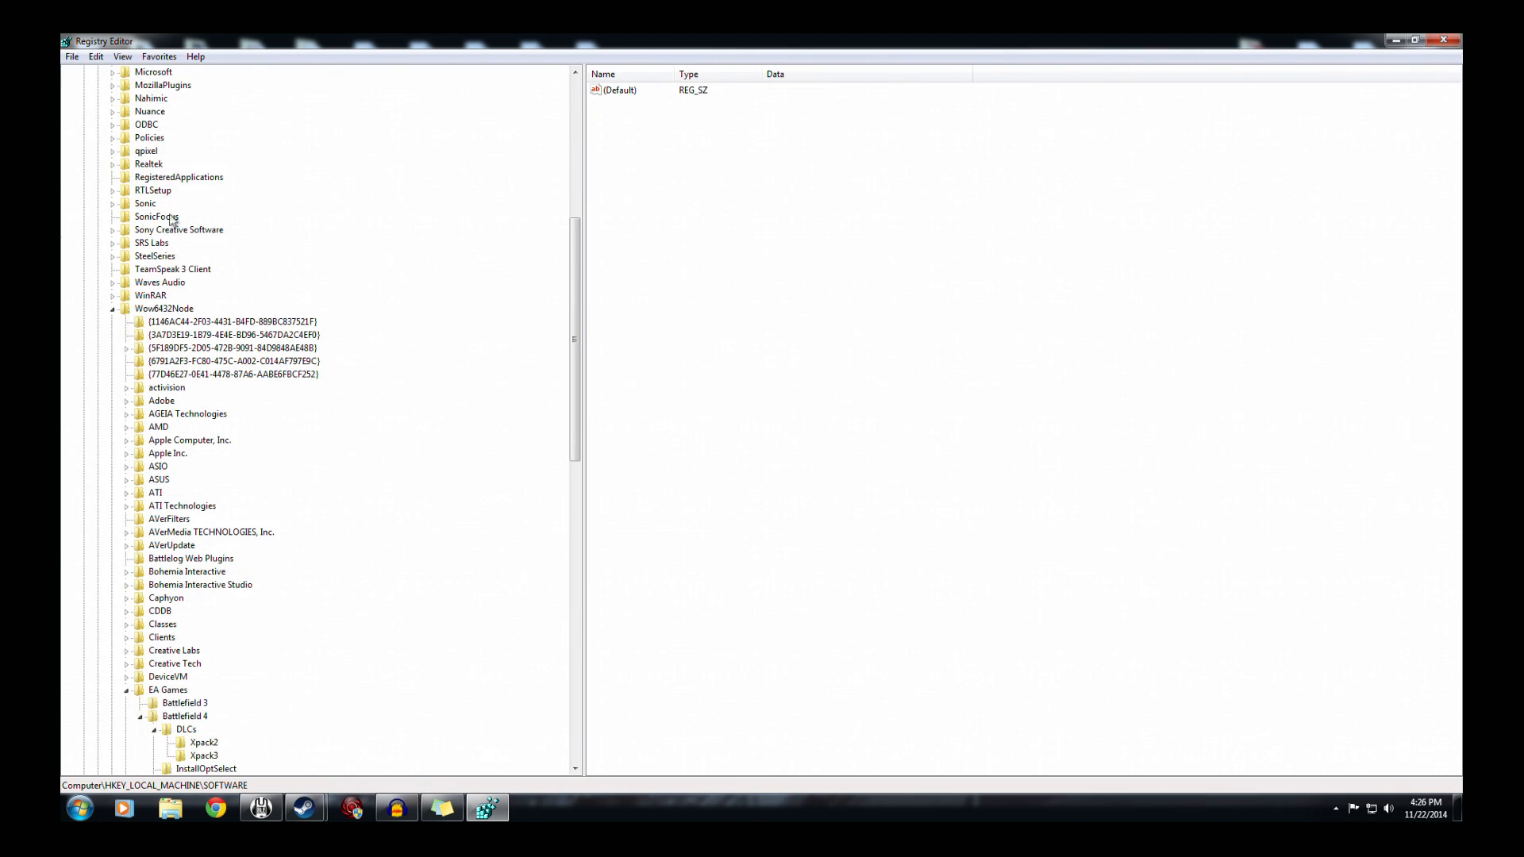
{"action": "left_click", "coordinate": [163, 308]}
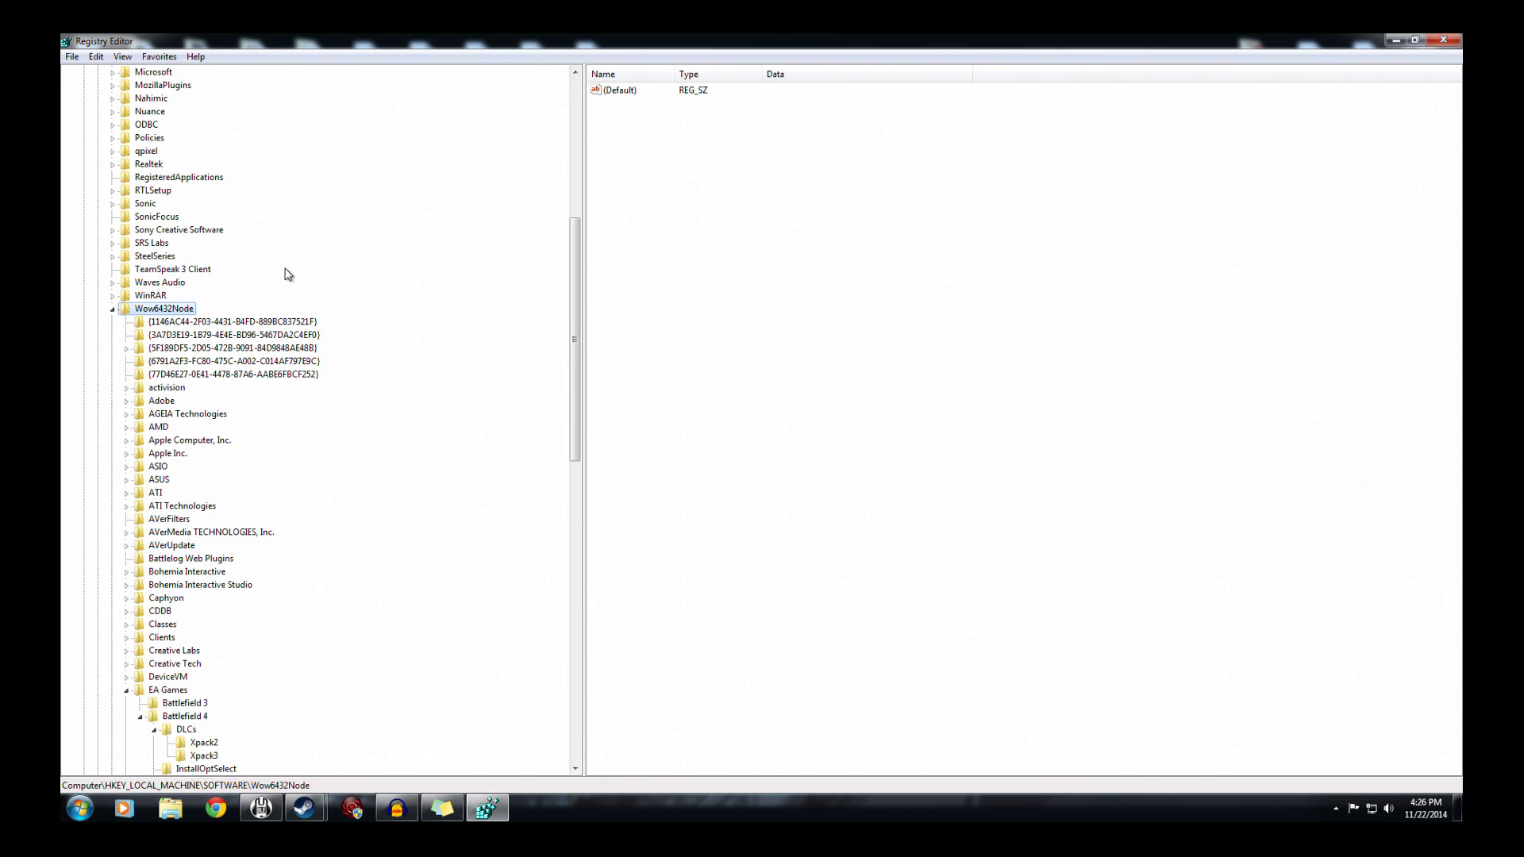
{"action": "scroll", "scroll_direction": "down", "scroll_amount": 3}
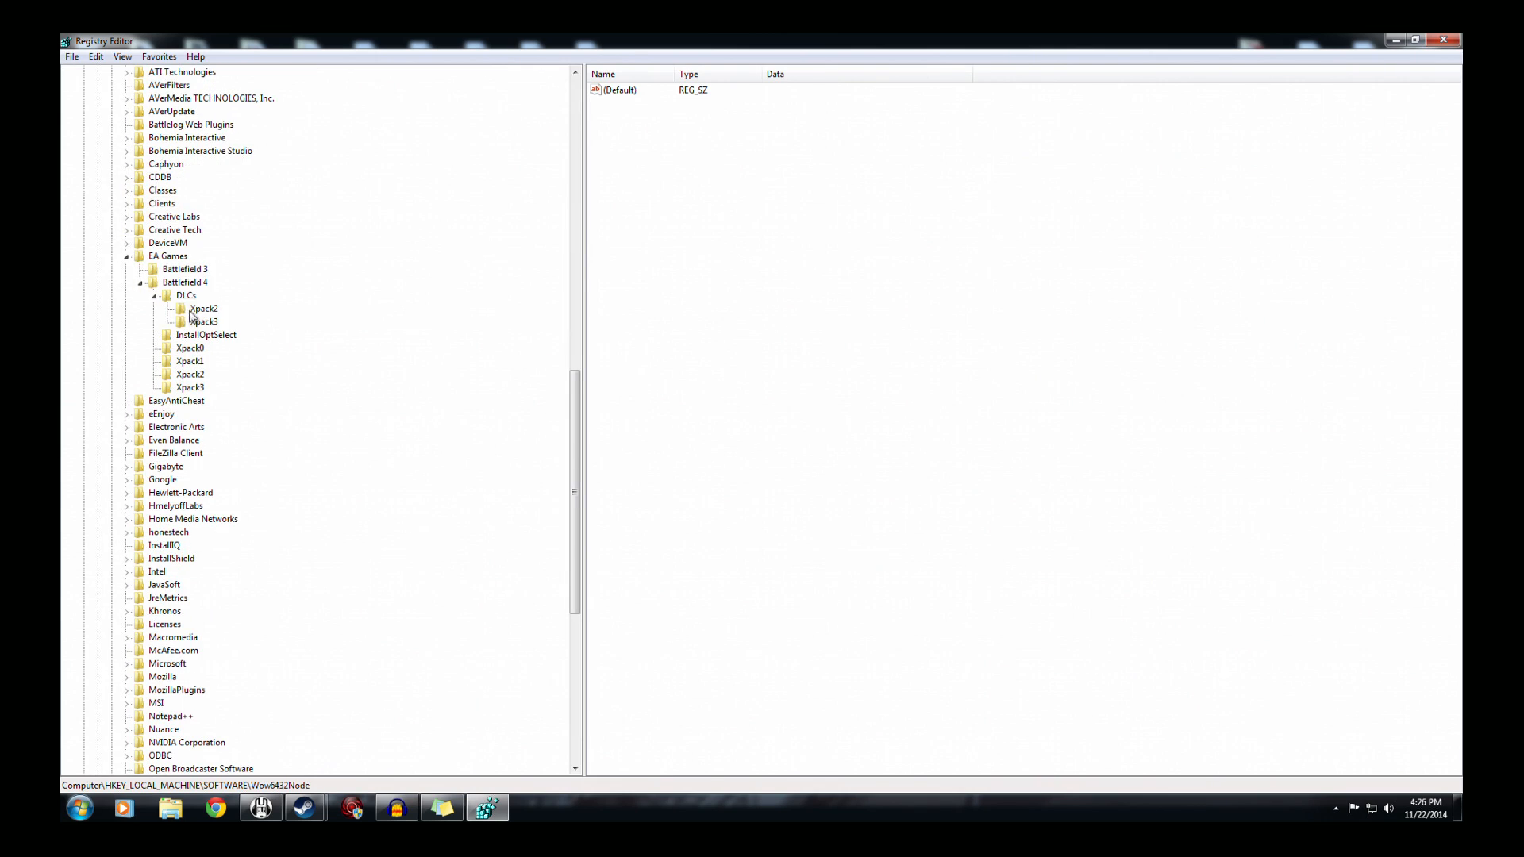
{"action": "left_click", "coordinate": [168, 256]}
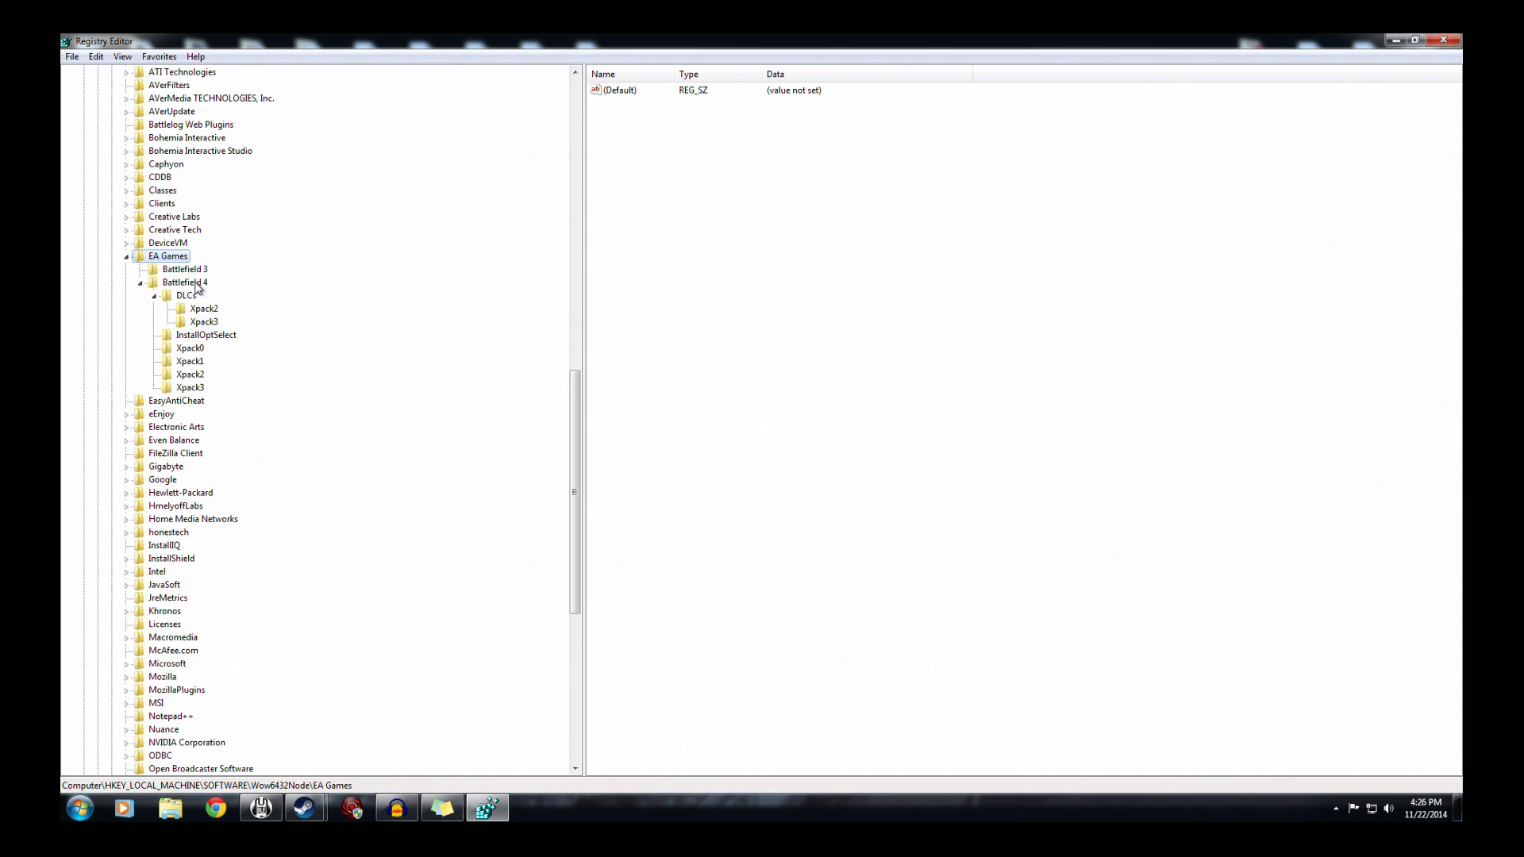
{"action": "left_click", "coordinate": [186, 282]}
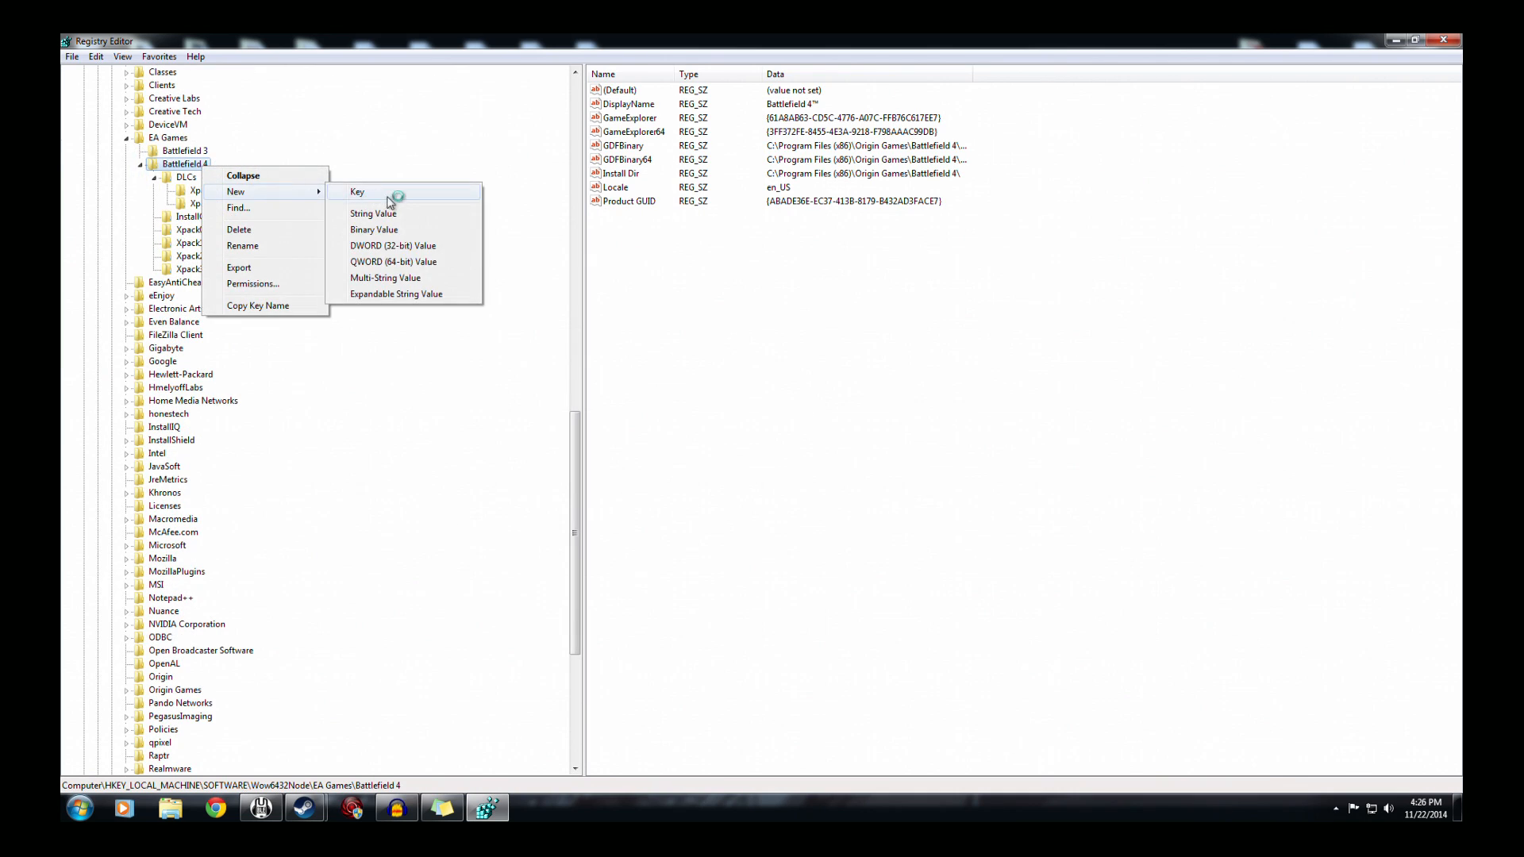
- Create a new key named Xpack4 under Battlefield 4
{"action": "left_click", "coordinate": [356, 192]}
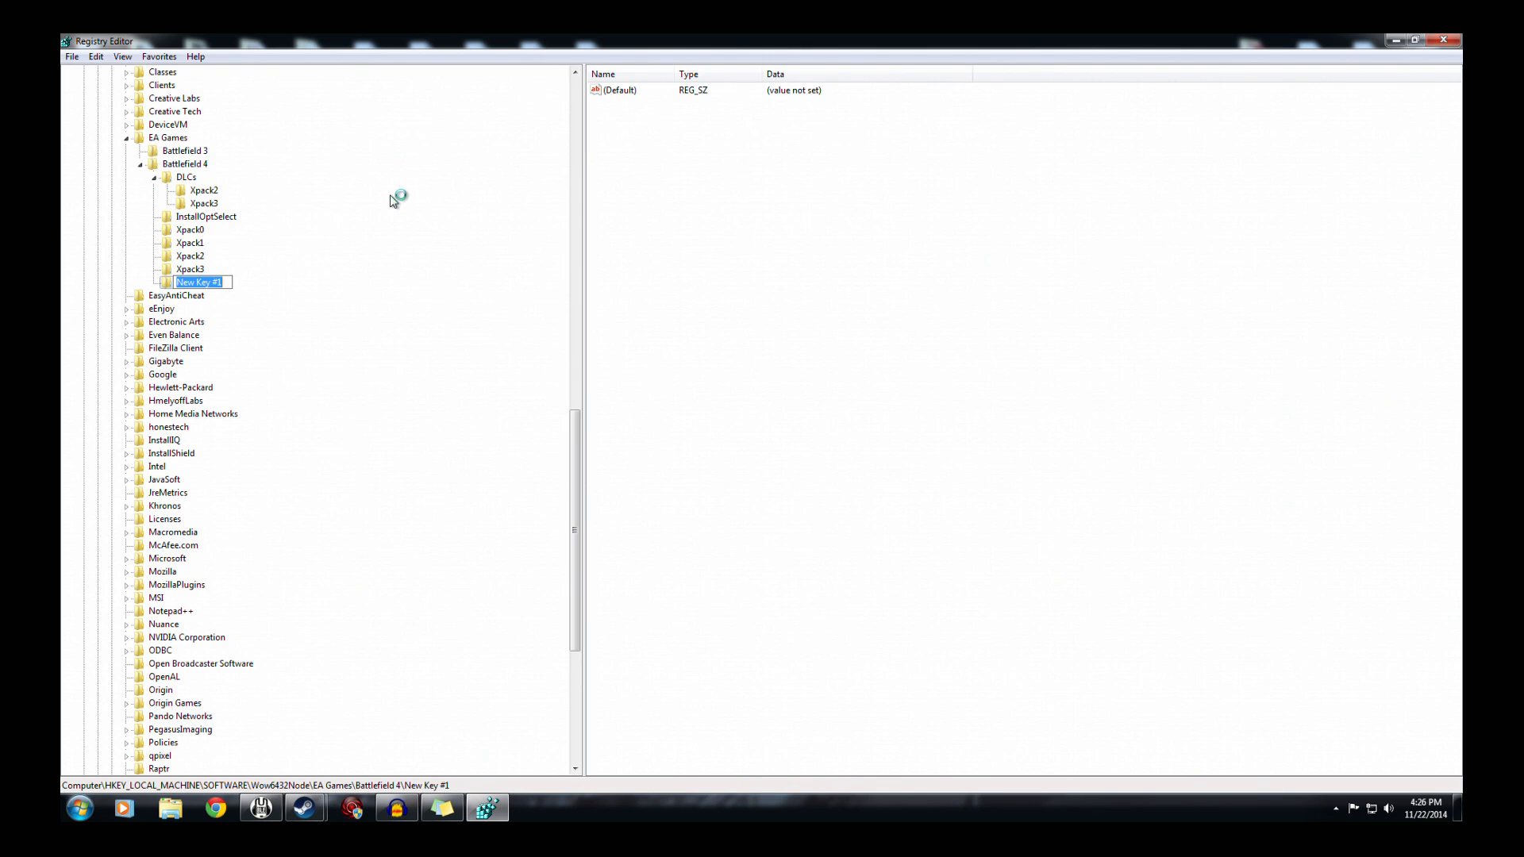
{"action": "mouse_move", "coordinate": [393, 201]}
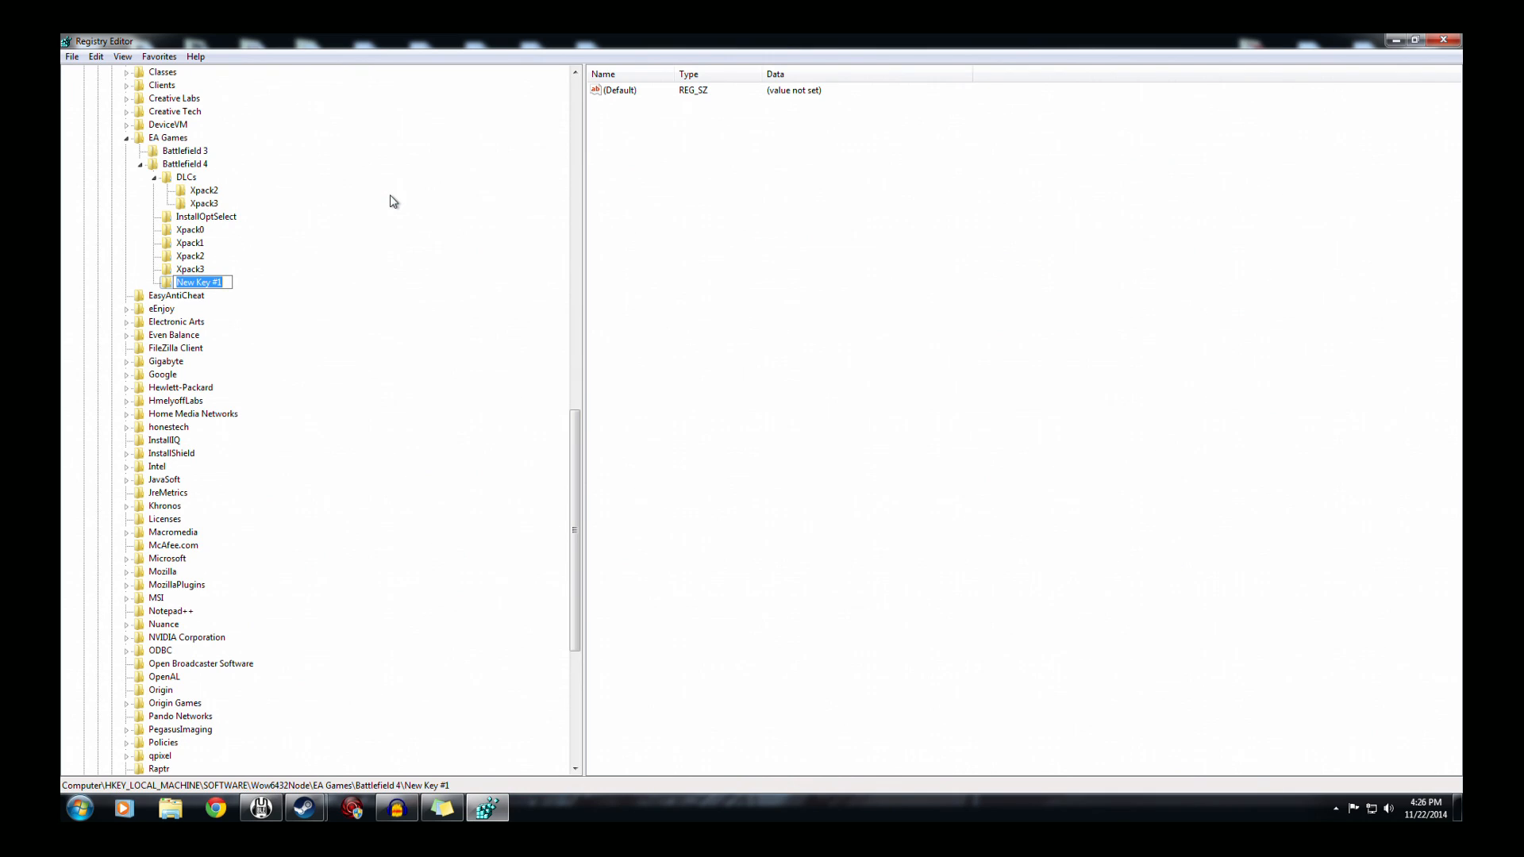
{"action": "type", "text": "Xpack4"}
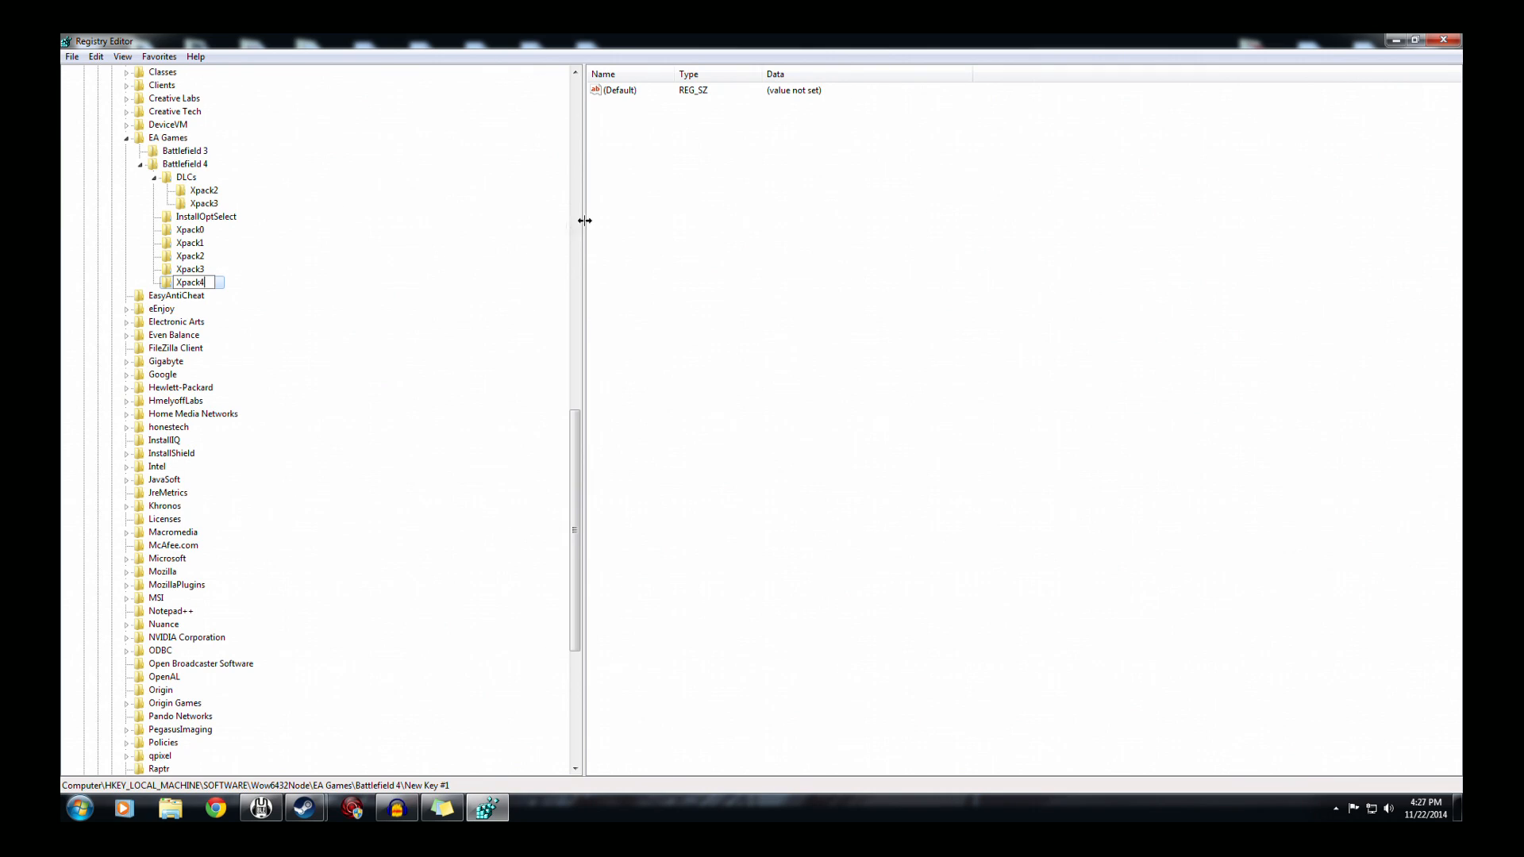
{"action": "key", "text": "Return"}
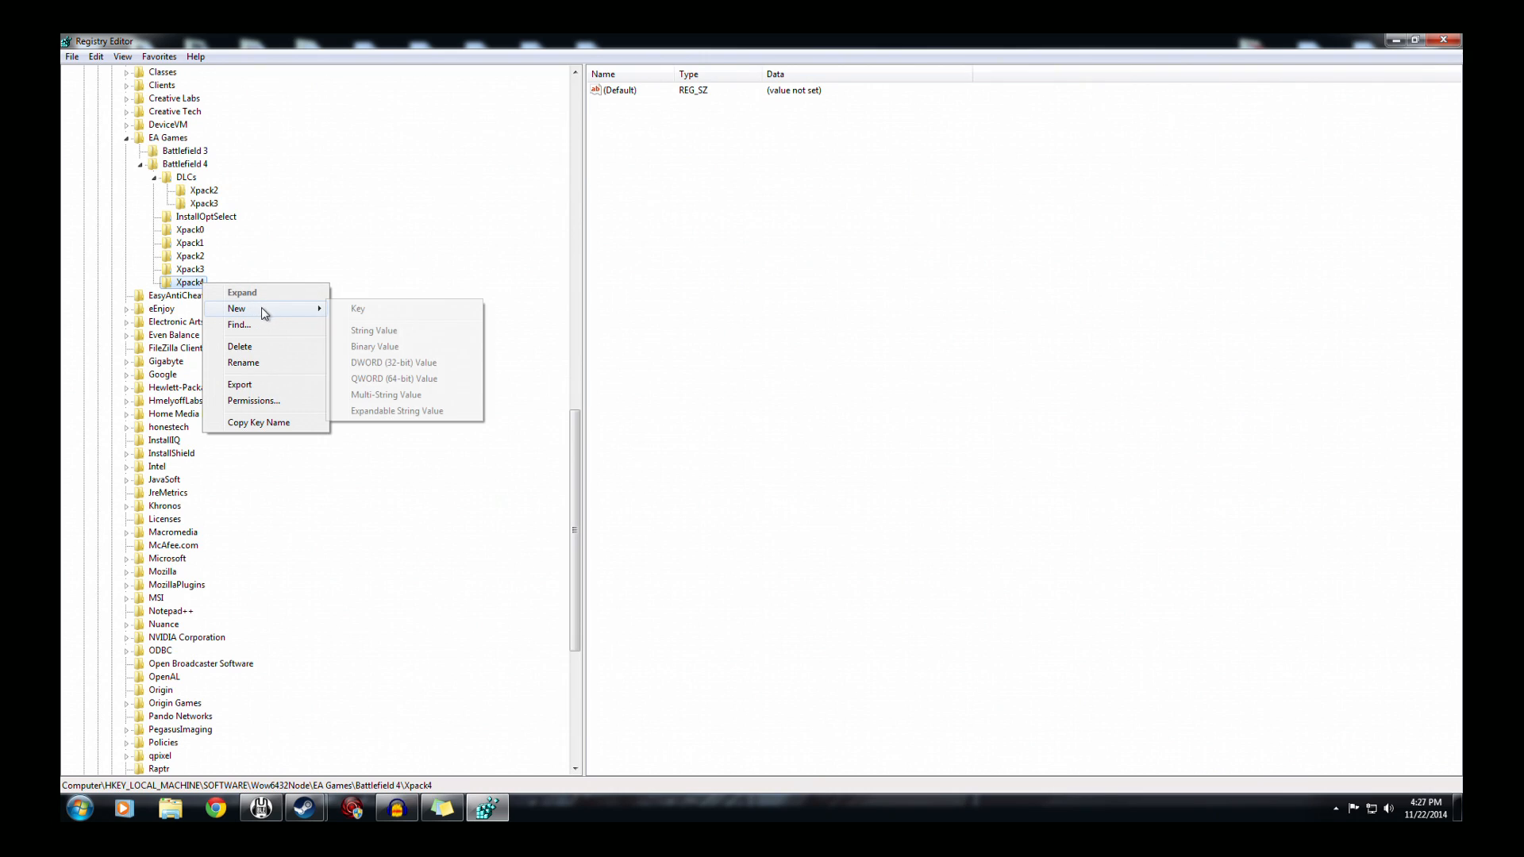
- Add a string value named Installed inside Battlefield 4\Xpack4
{"action": "left_click", "coordinate": [374, 331]}
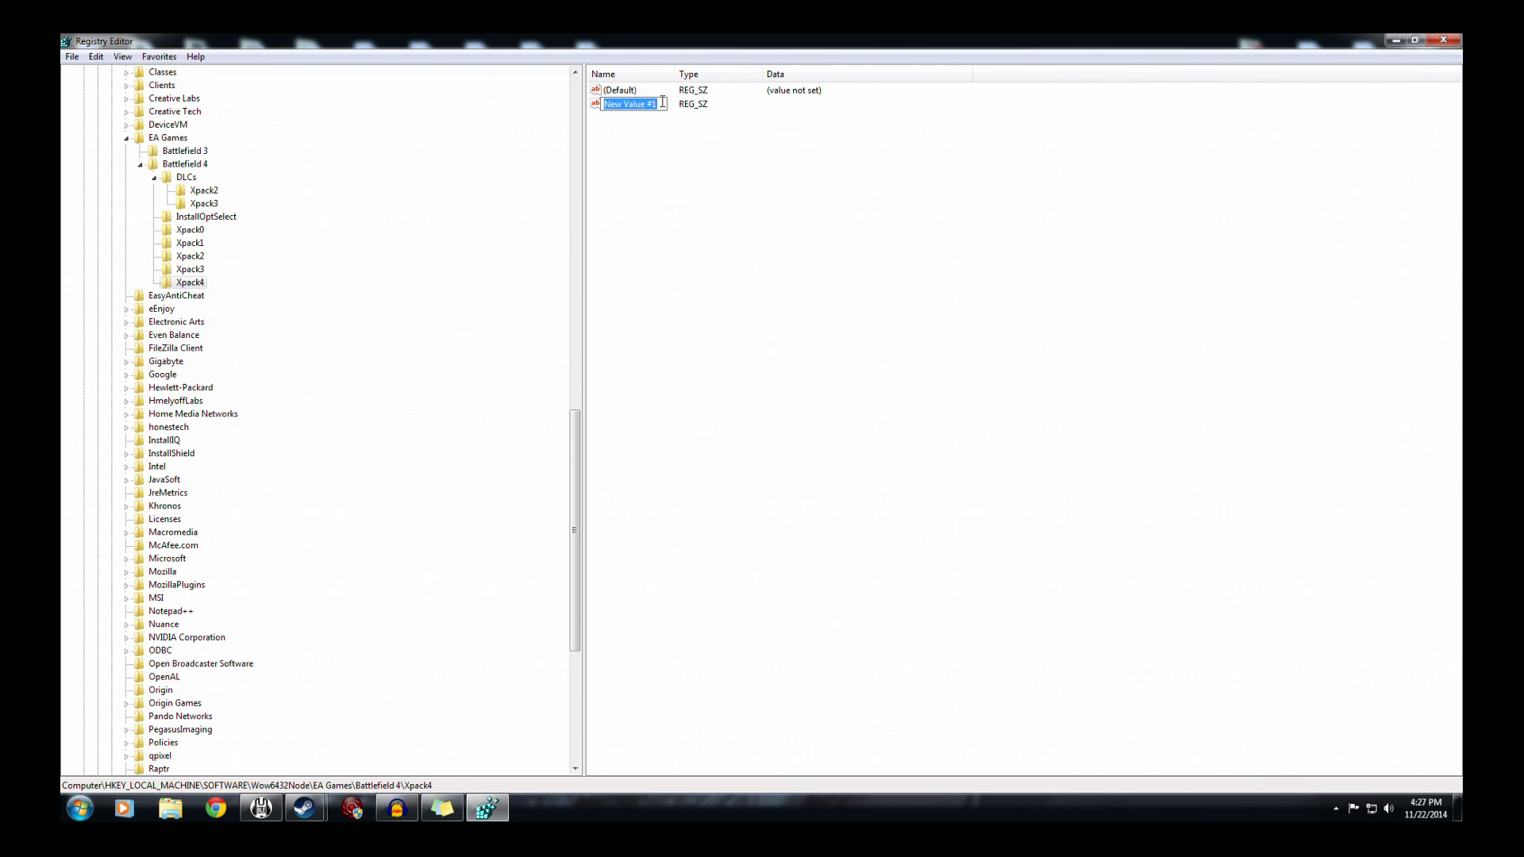
{"action": "type", "text": "In"}
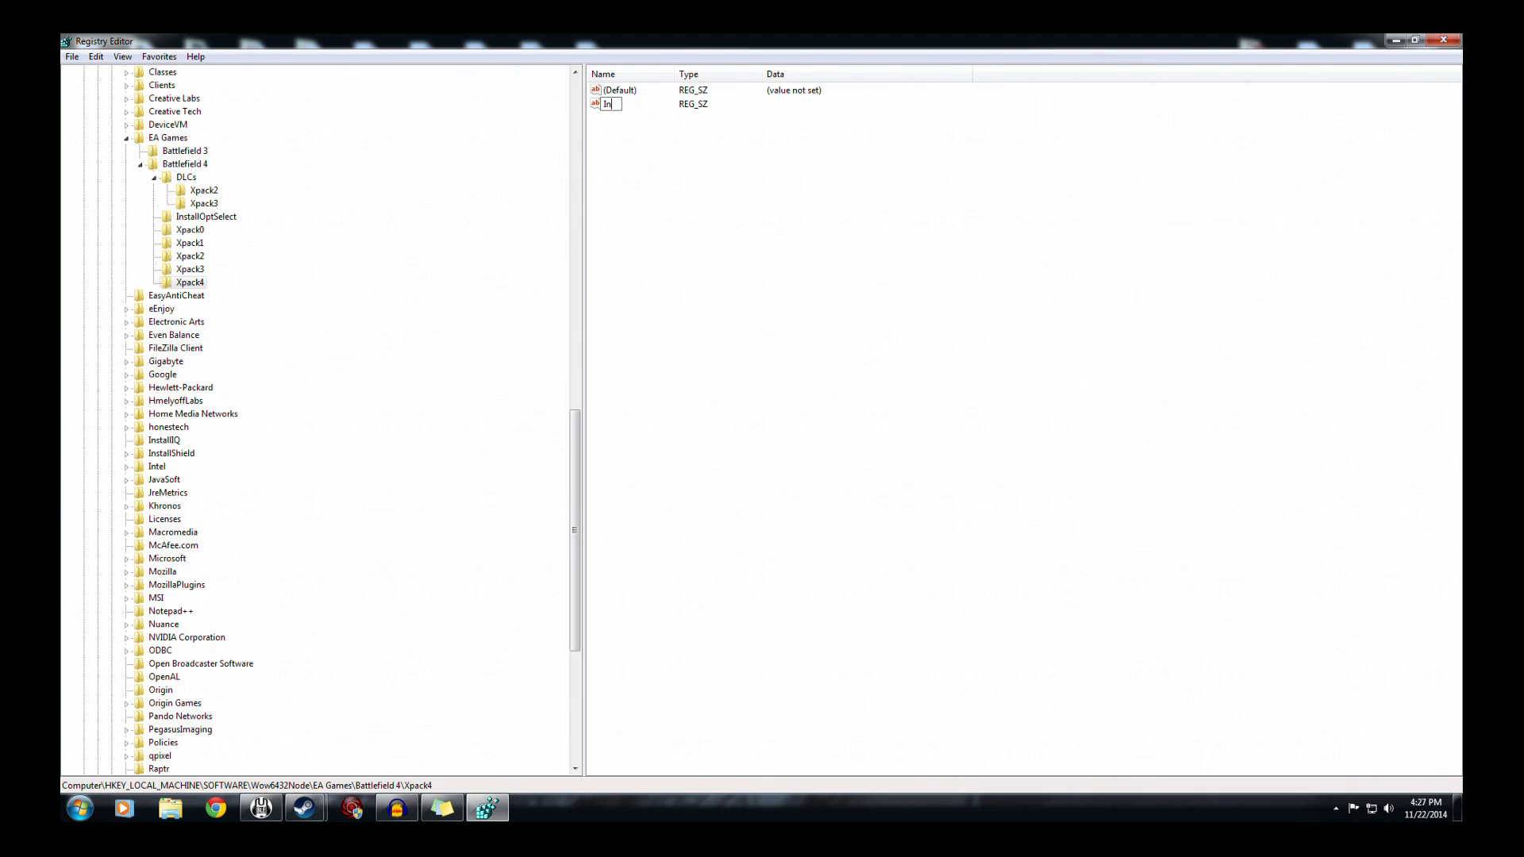
{"action": "type", "text": "stalled"}
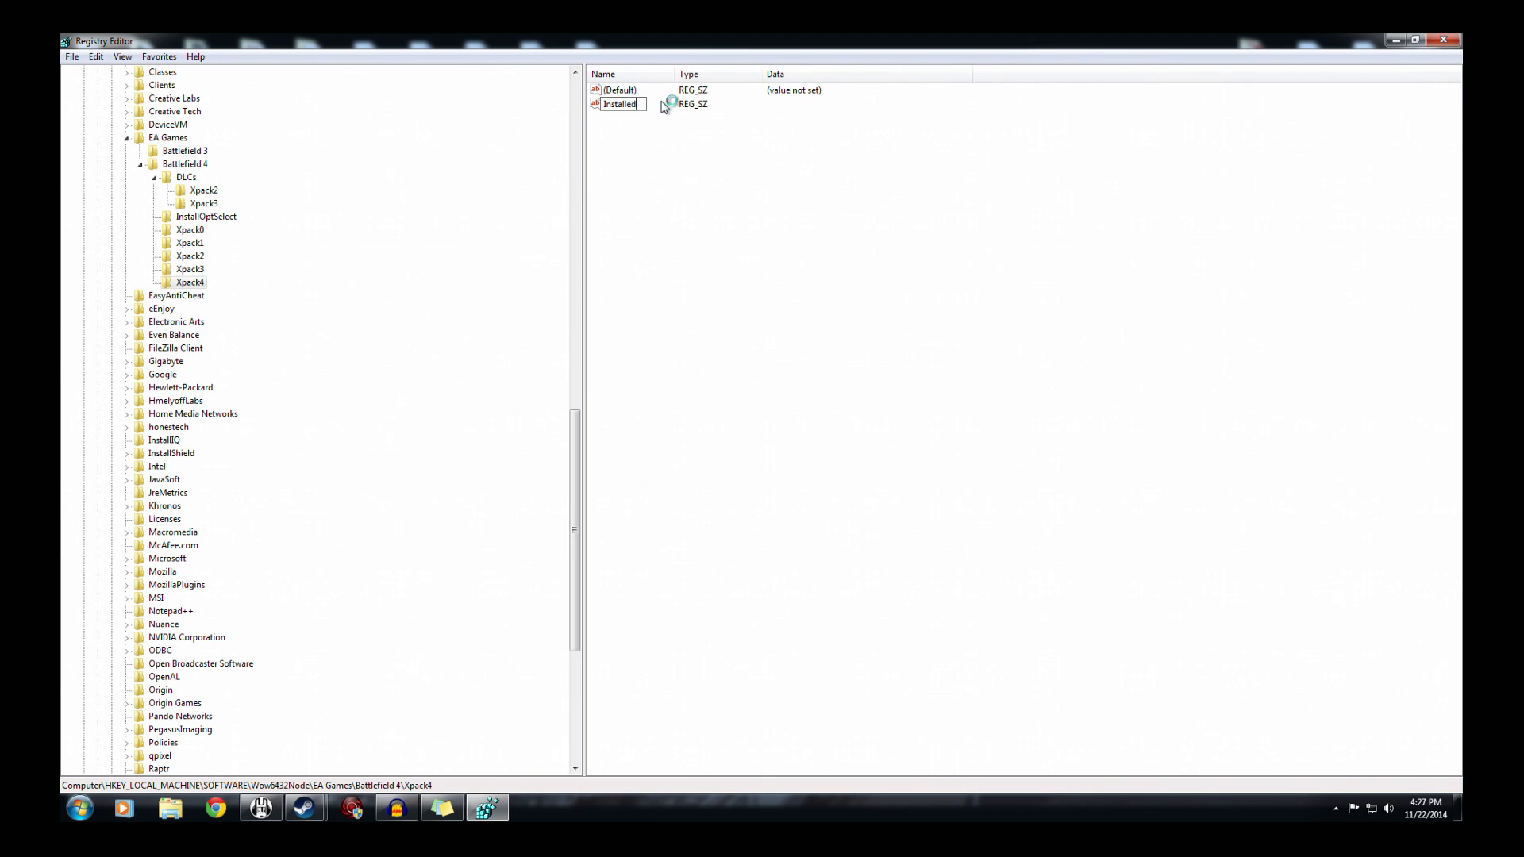
{"action": "right_click", "coordinate": [620, 104]}
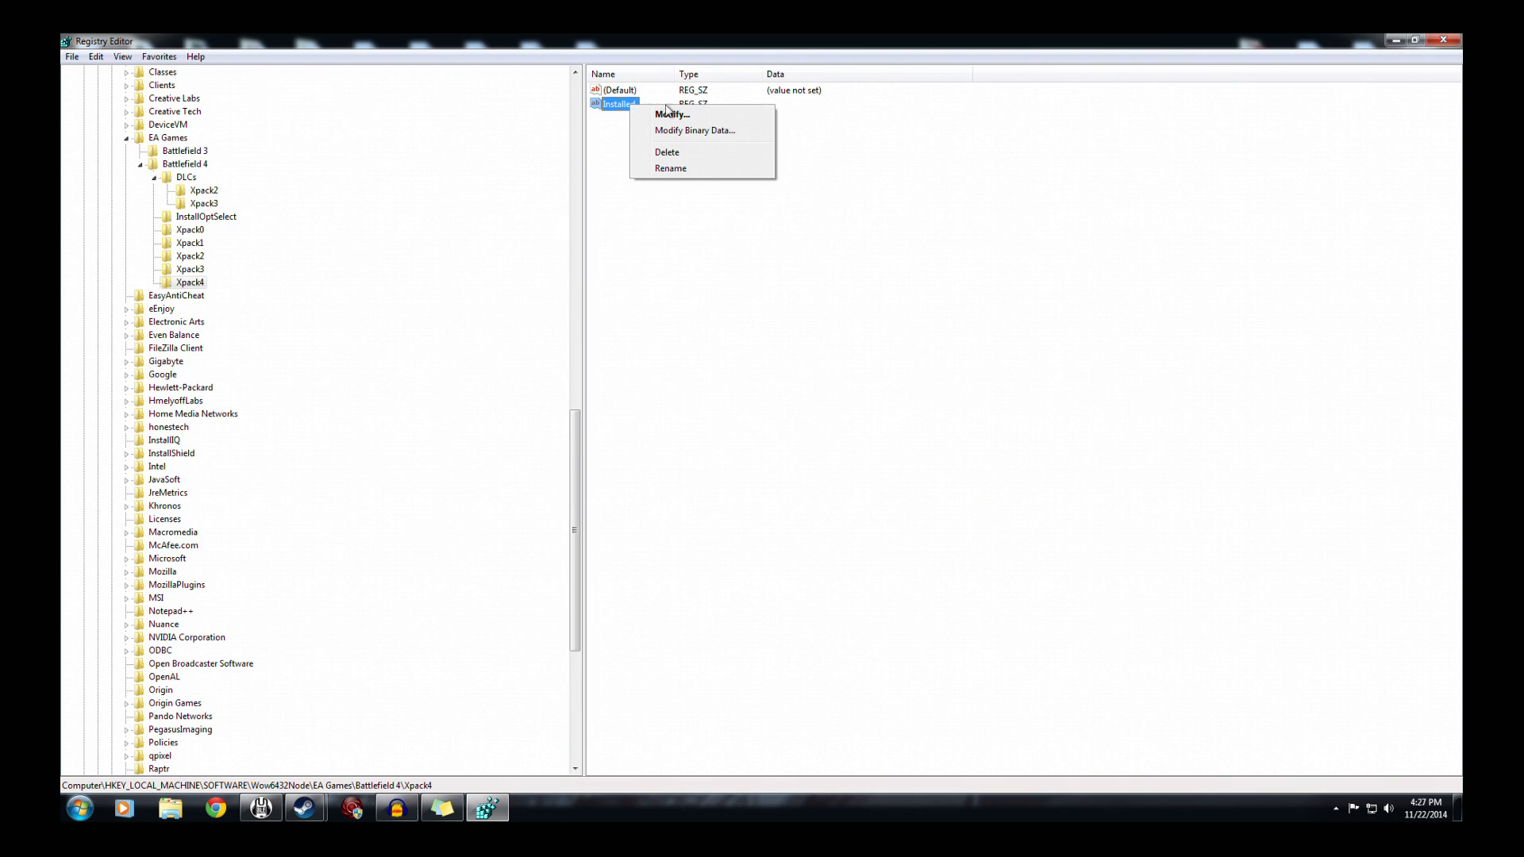
- Modify the Installed value so its data is True
{"action": "left_click", "coordinate": [672, 113]}
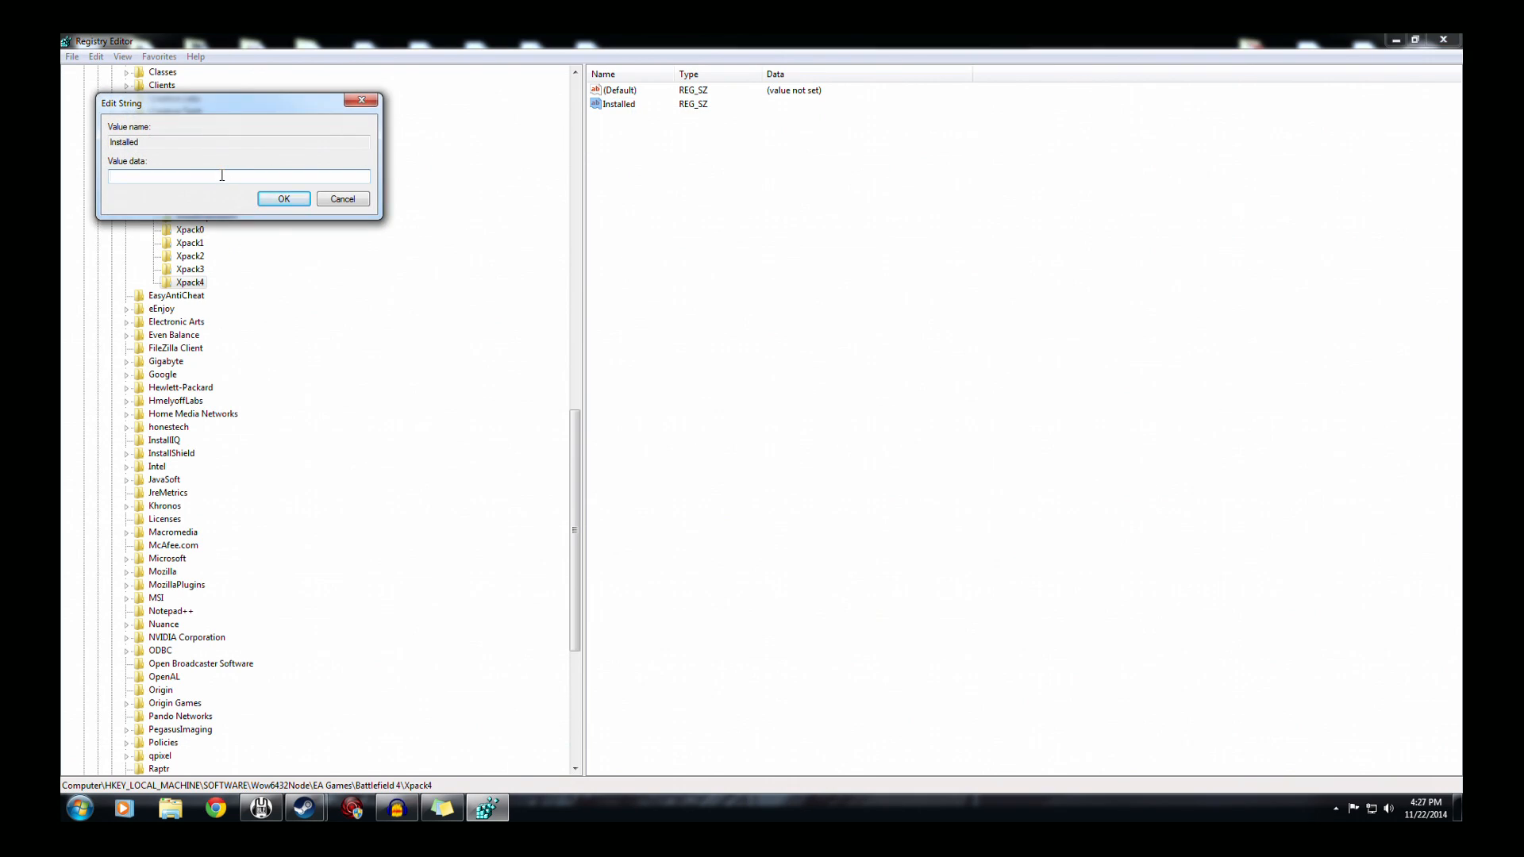
{"action": "type", "text": "tru"}
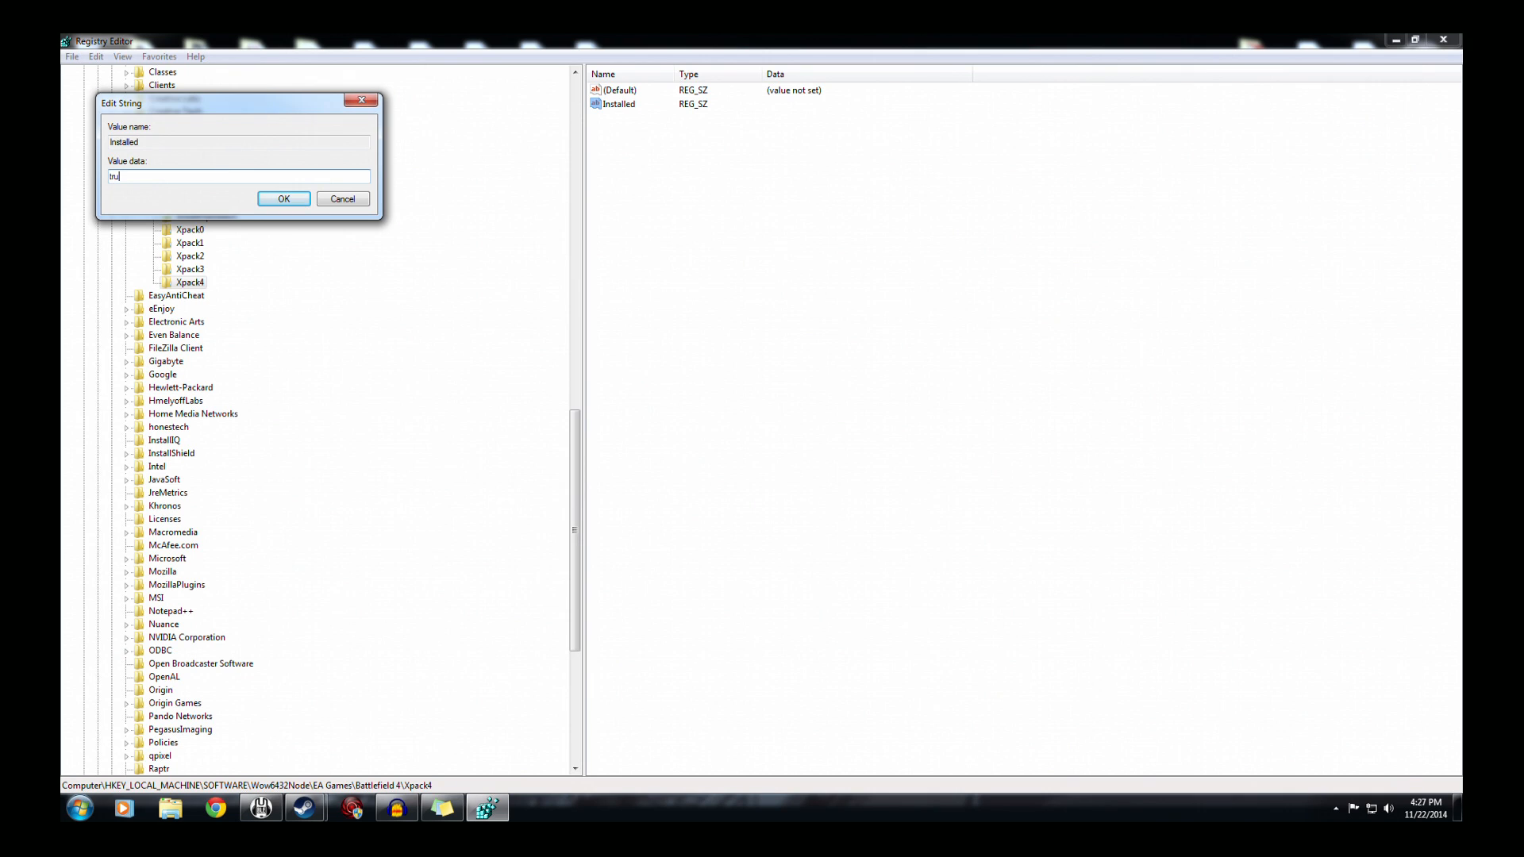
{"action": "type", "text": "e"}
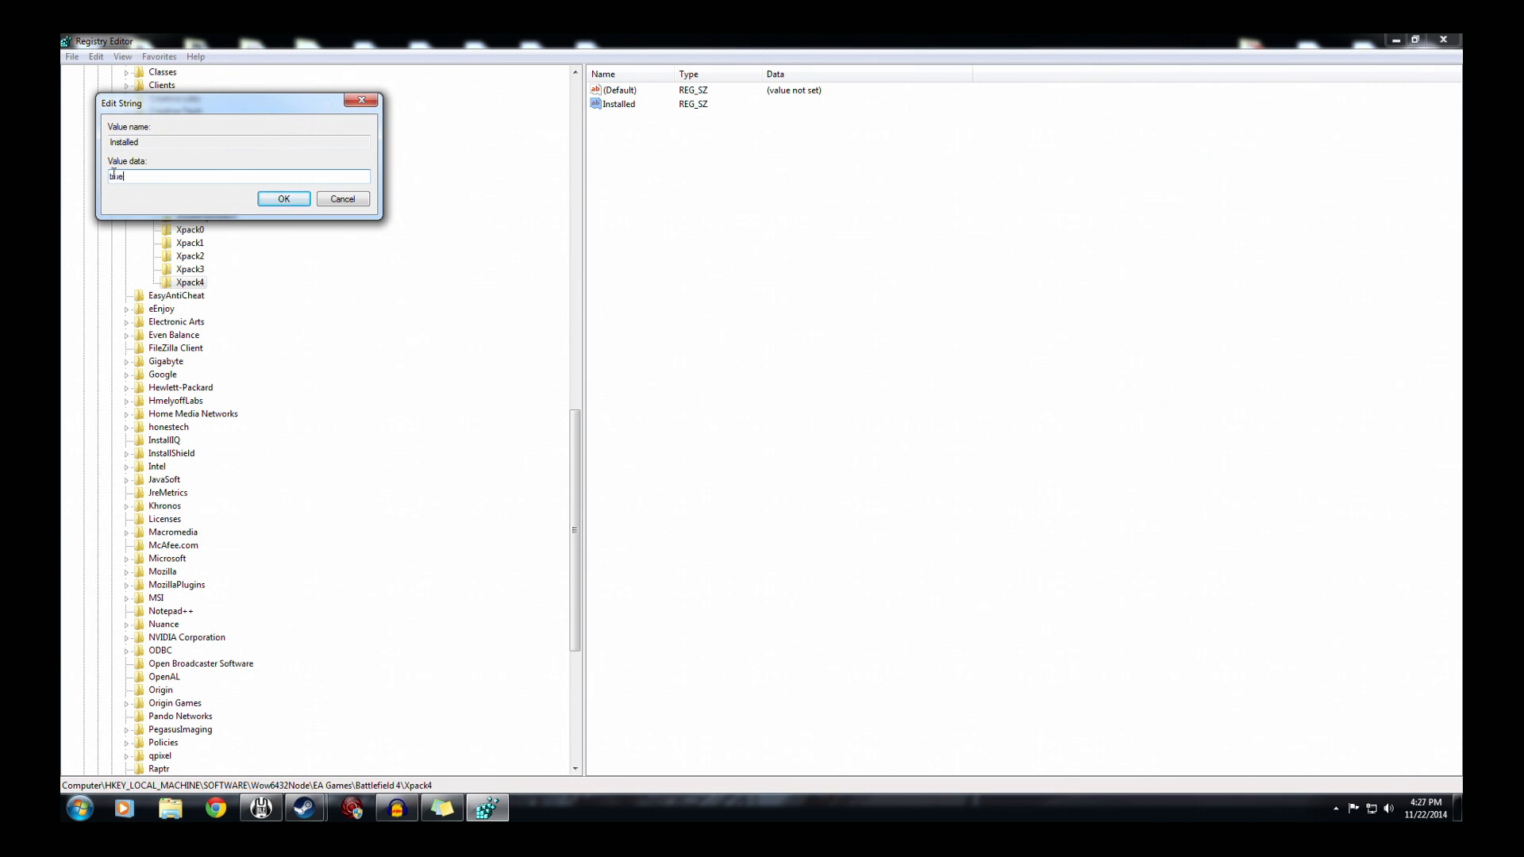
{"action": "type", "text": "True"}
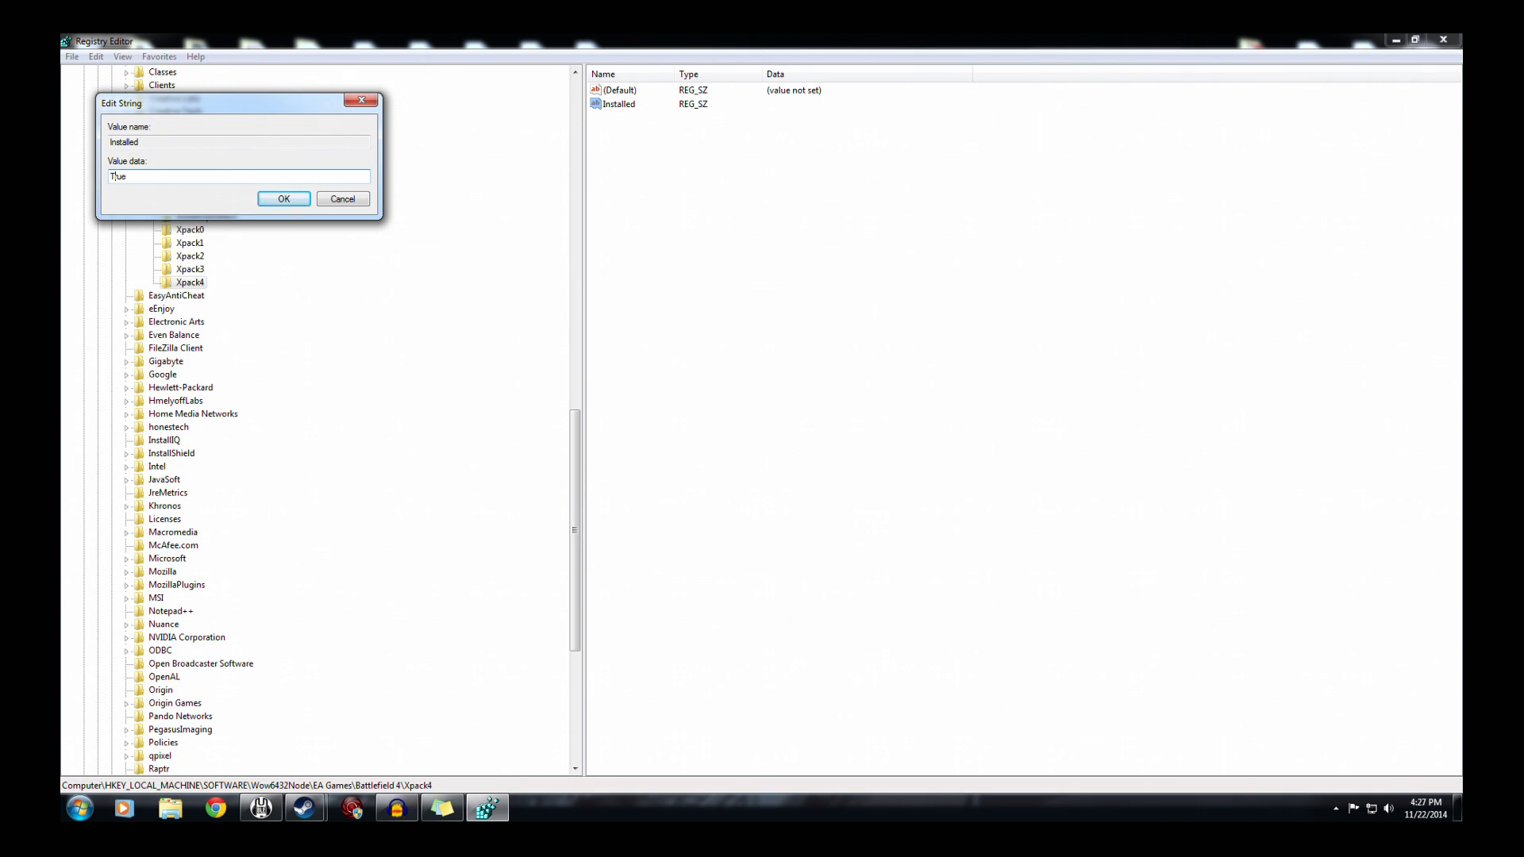
{"action": "left_click", "coordinate": [283, 199]}
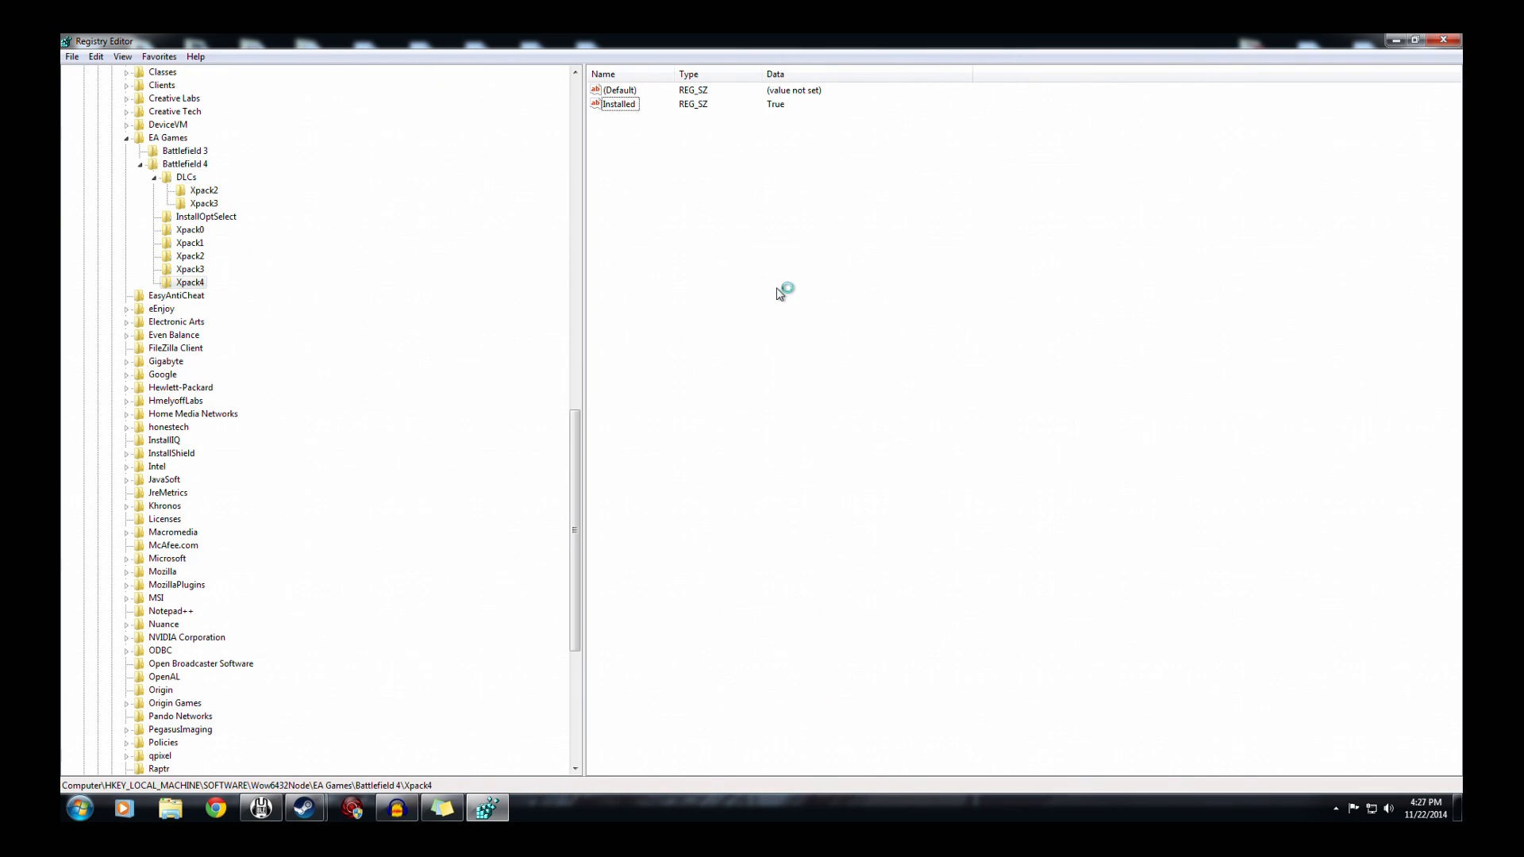
{"action": "mouse_move", "coordinate": [763, 258]}
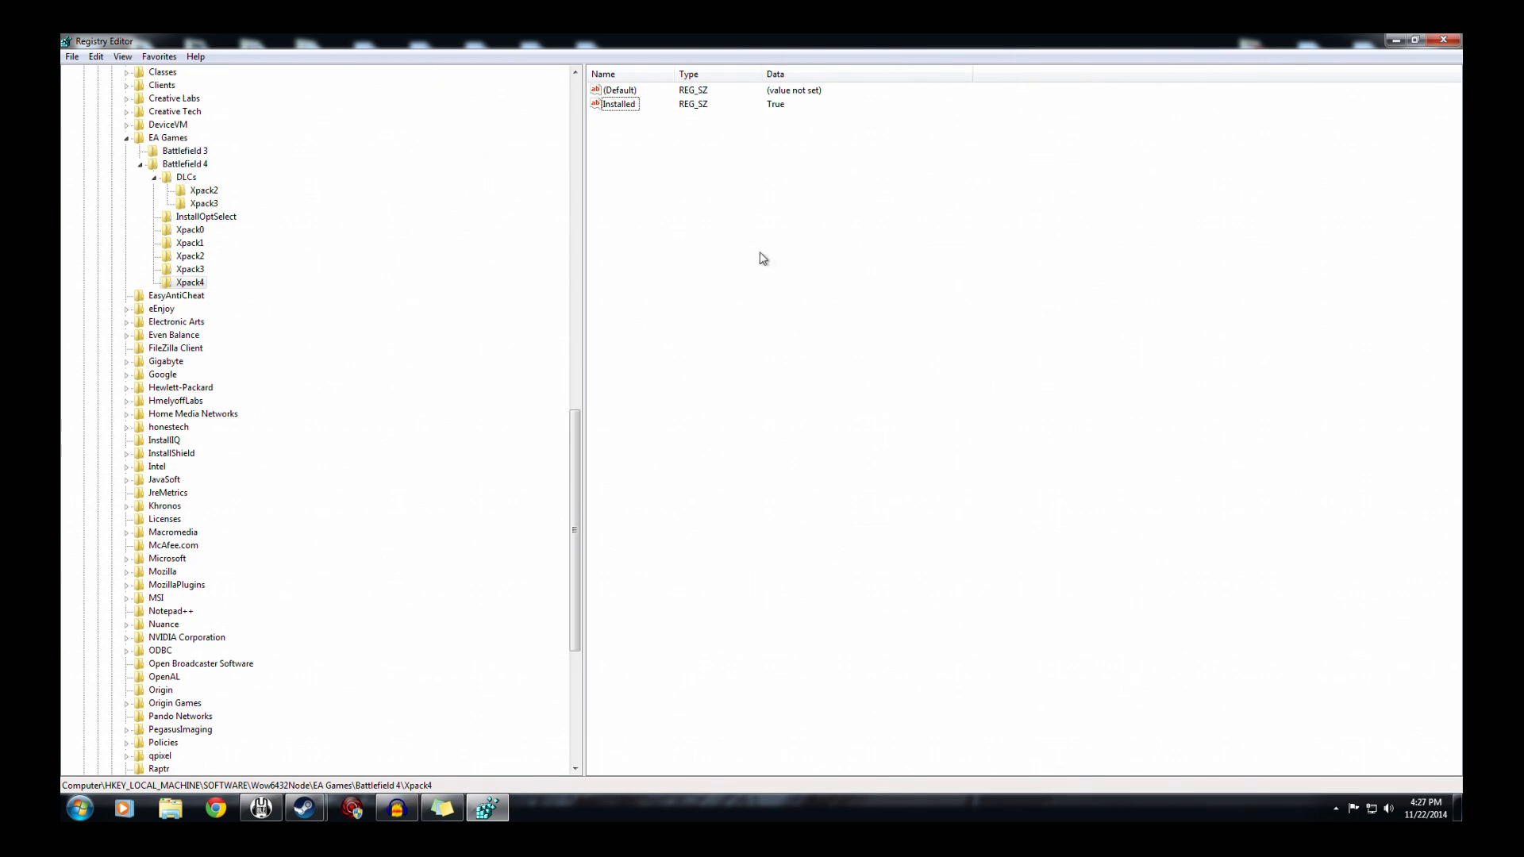
{"action": "mouse_move", "coordinate": [275, 236]}
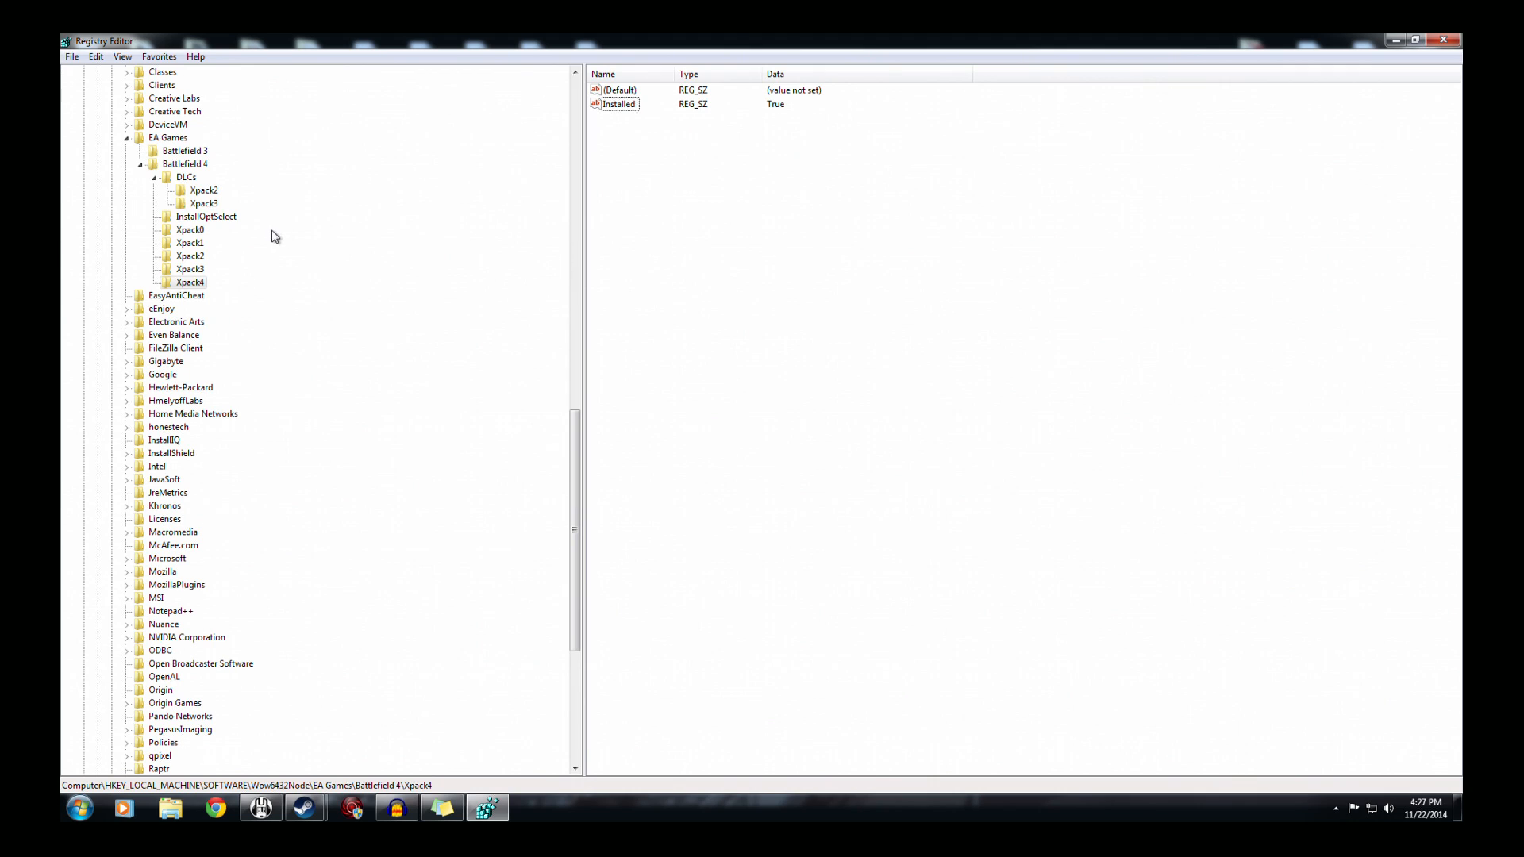
- Add a new key named Xpack4 inside Battlefield 4\DLCs
{"action": "left_click", "coordinate": [186, 177]}
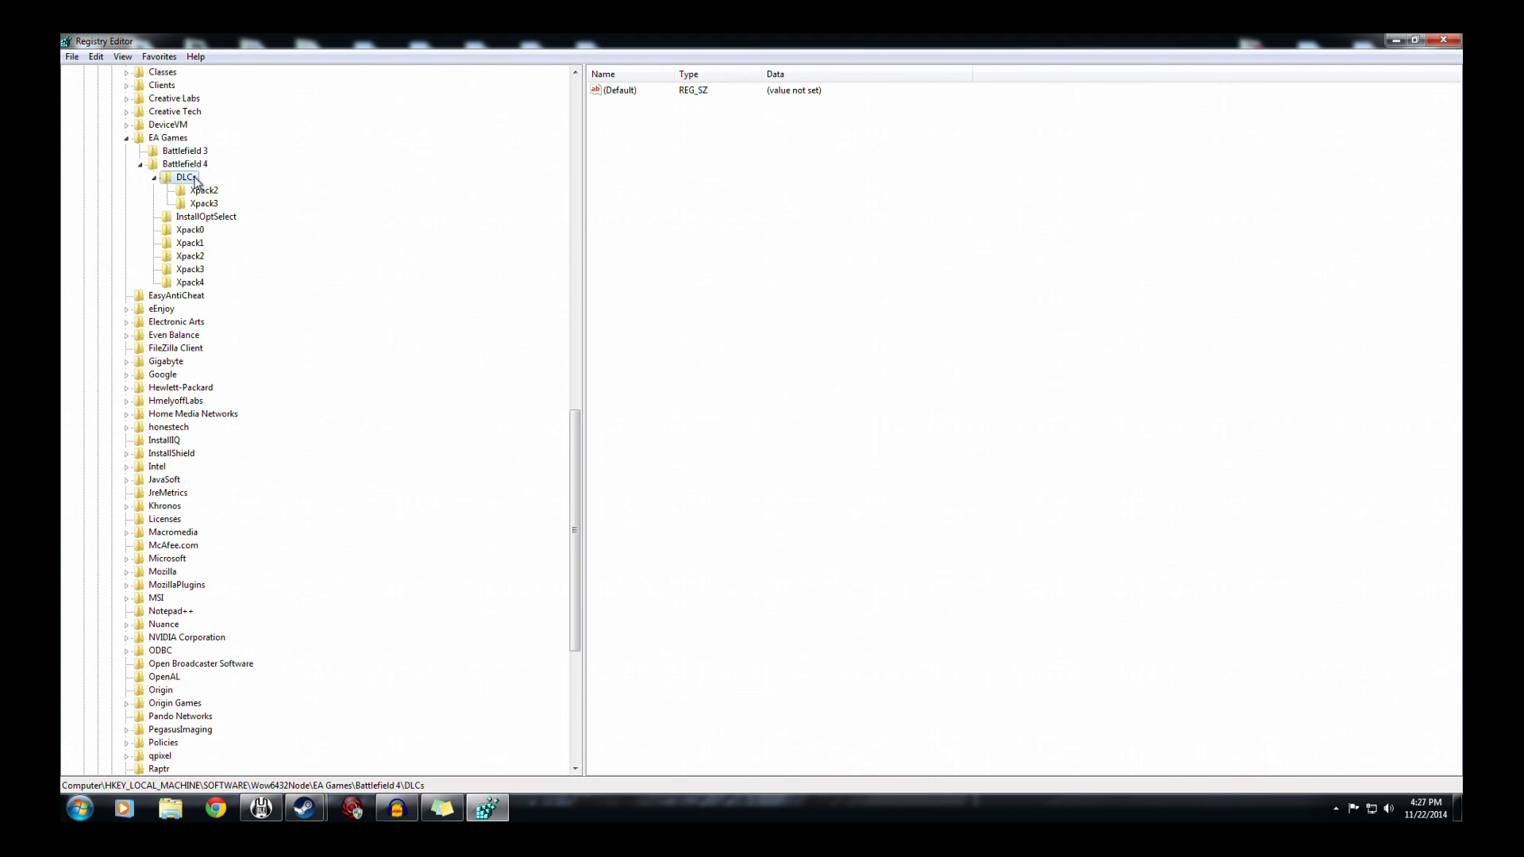
{"action": "right_click", "coordinate": [184, 177]}
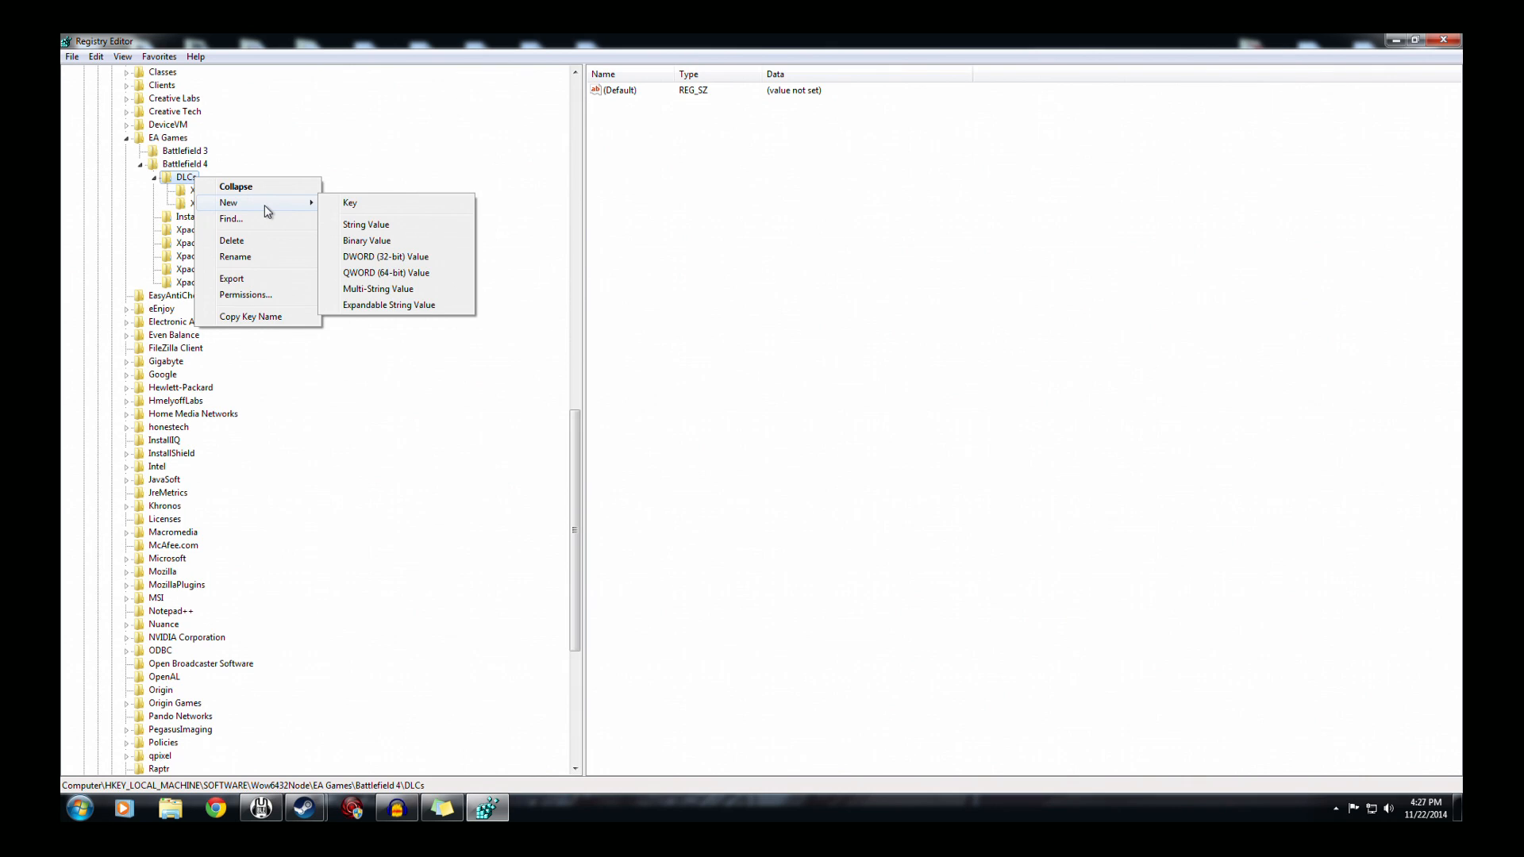
{"action": "left_click", "coordinate": [350, 204]}
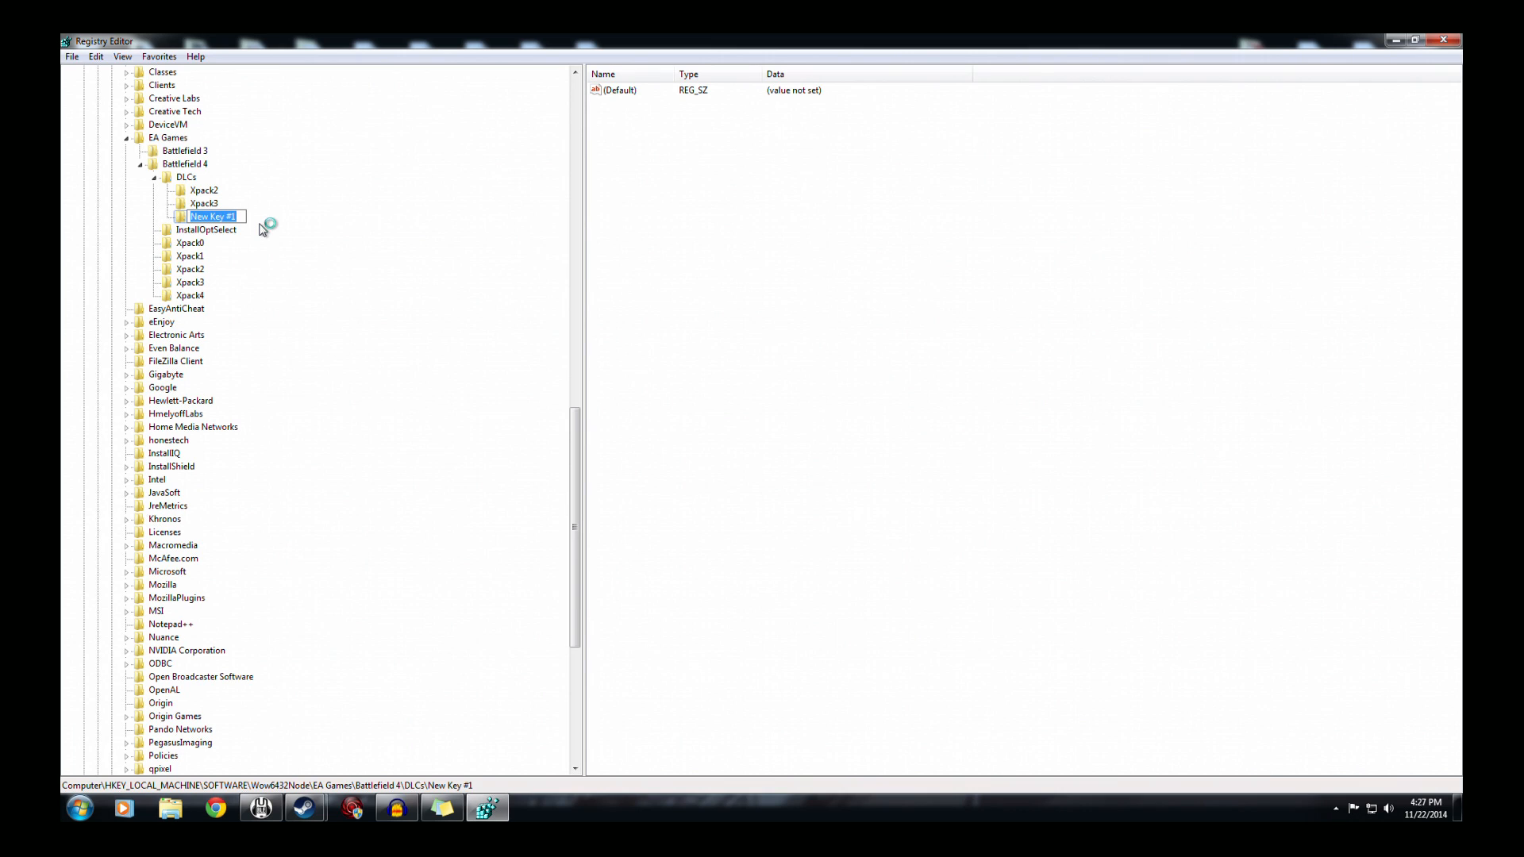
{"action": "type", "text": "Xpack4"}
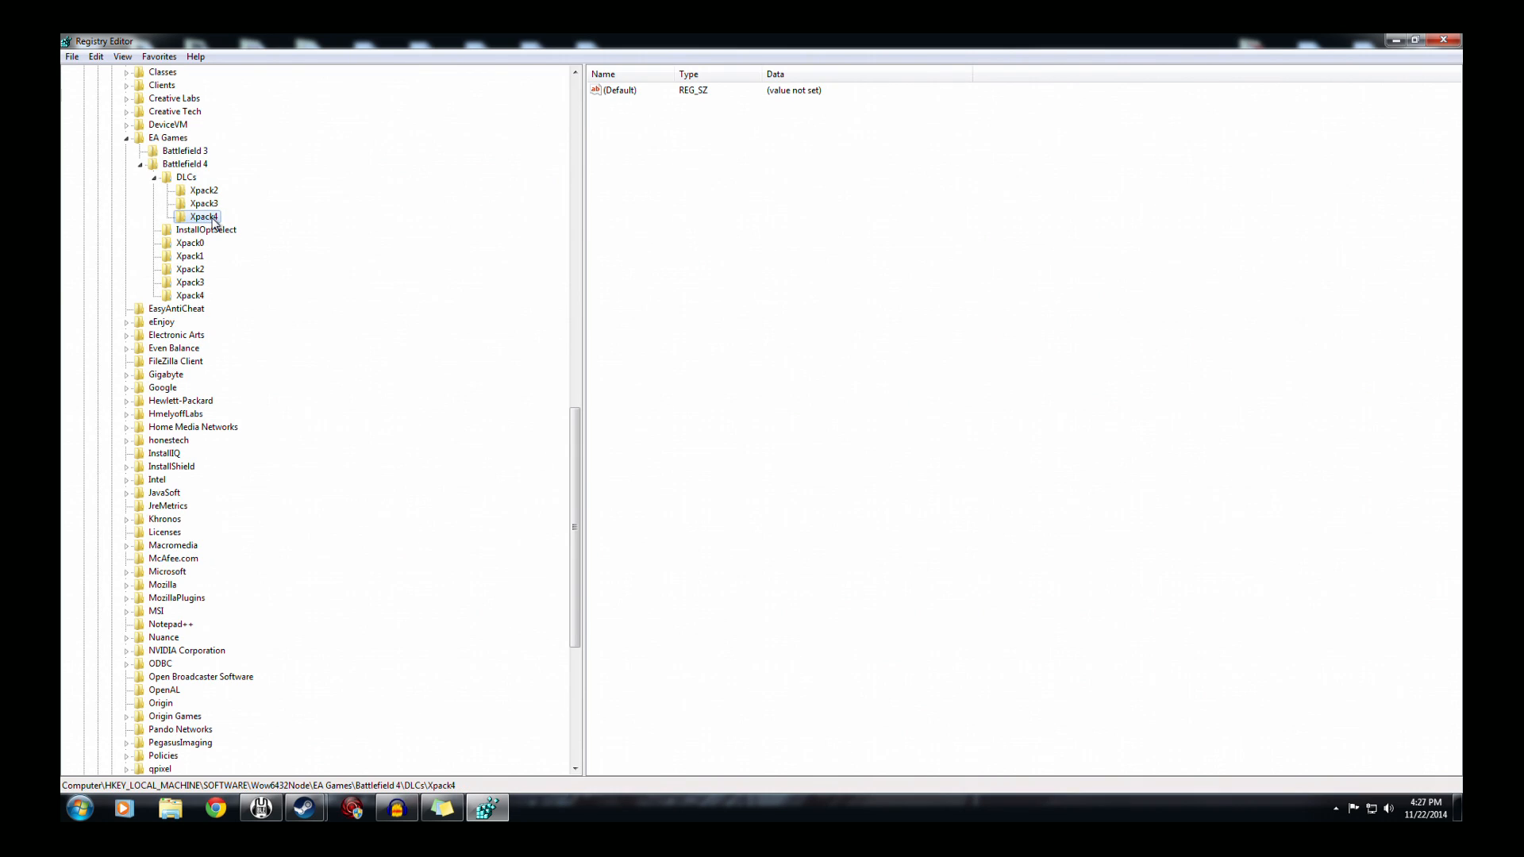
- Add a string value named Installed to DLCs\Xpack4
{"action": "right_click", "coordinate": [201, 216]}
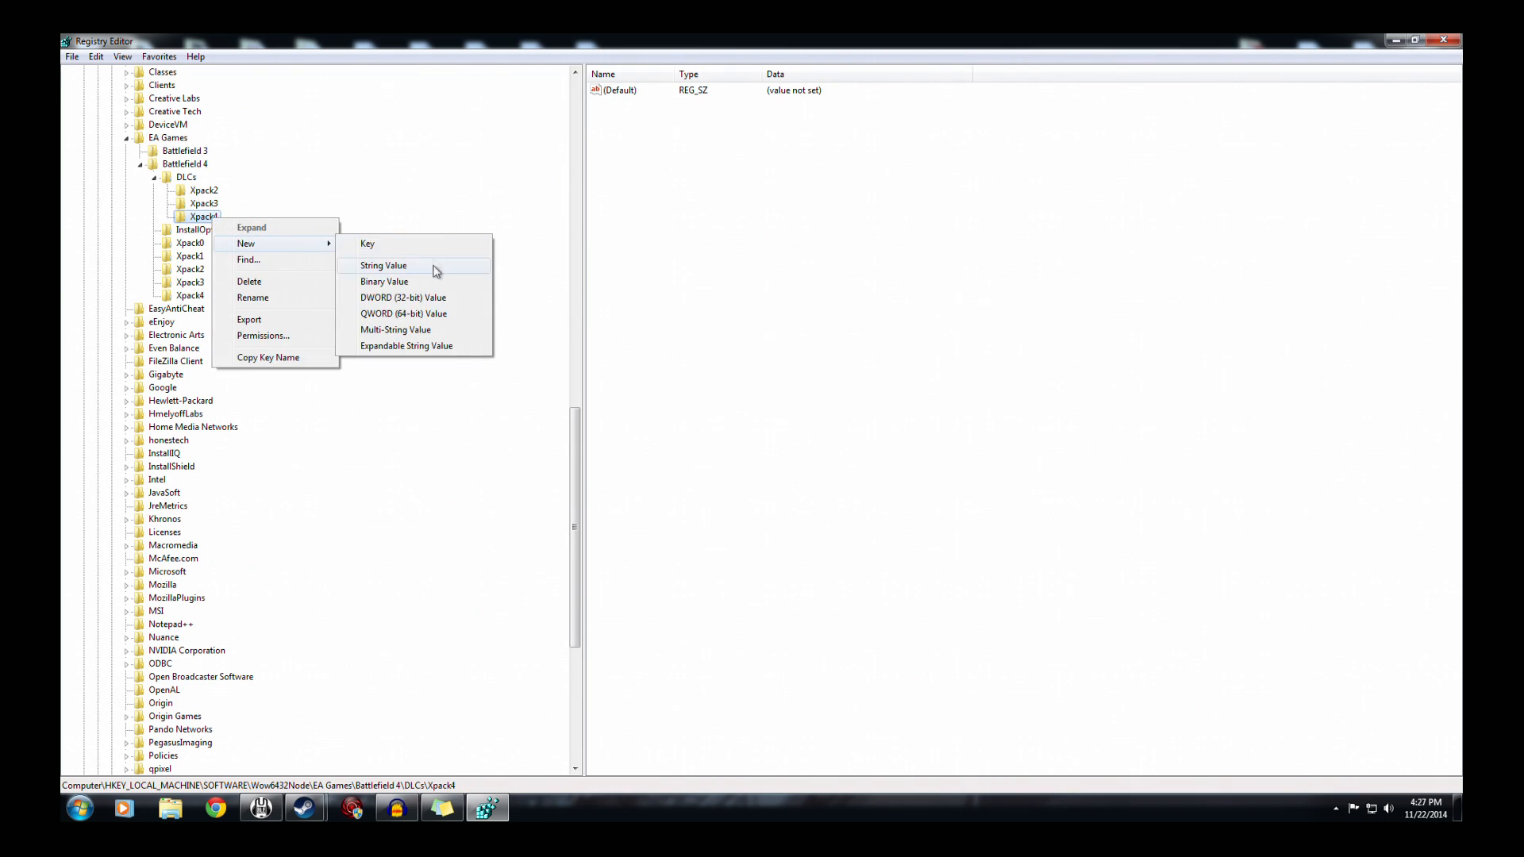
{"action": "left_click", "coordinate": [382, 265]}
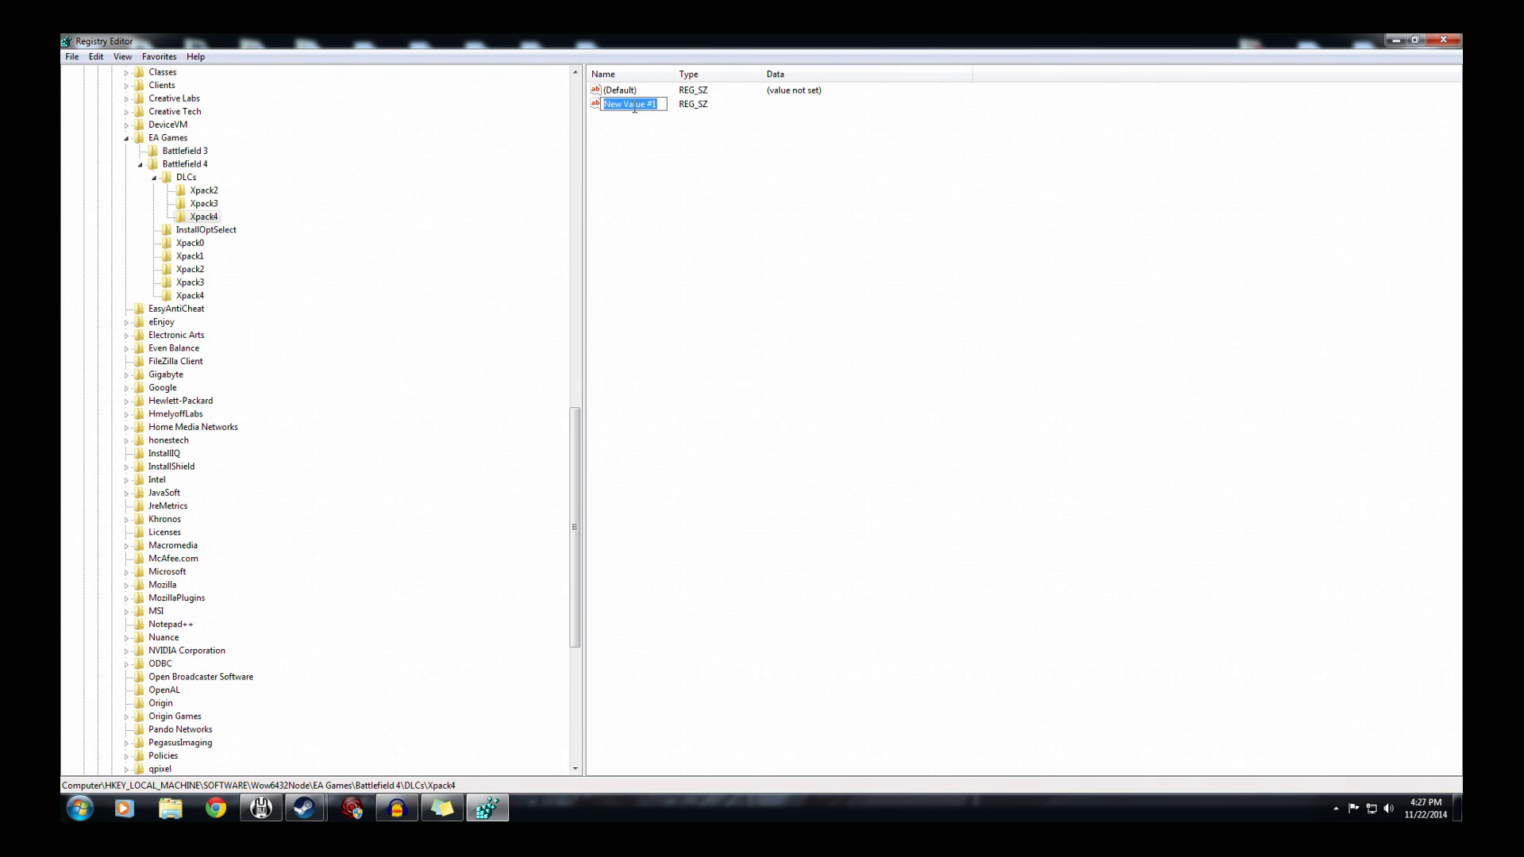
{"action": "type", "text": "Installed"}
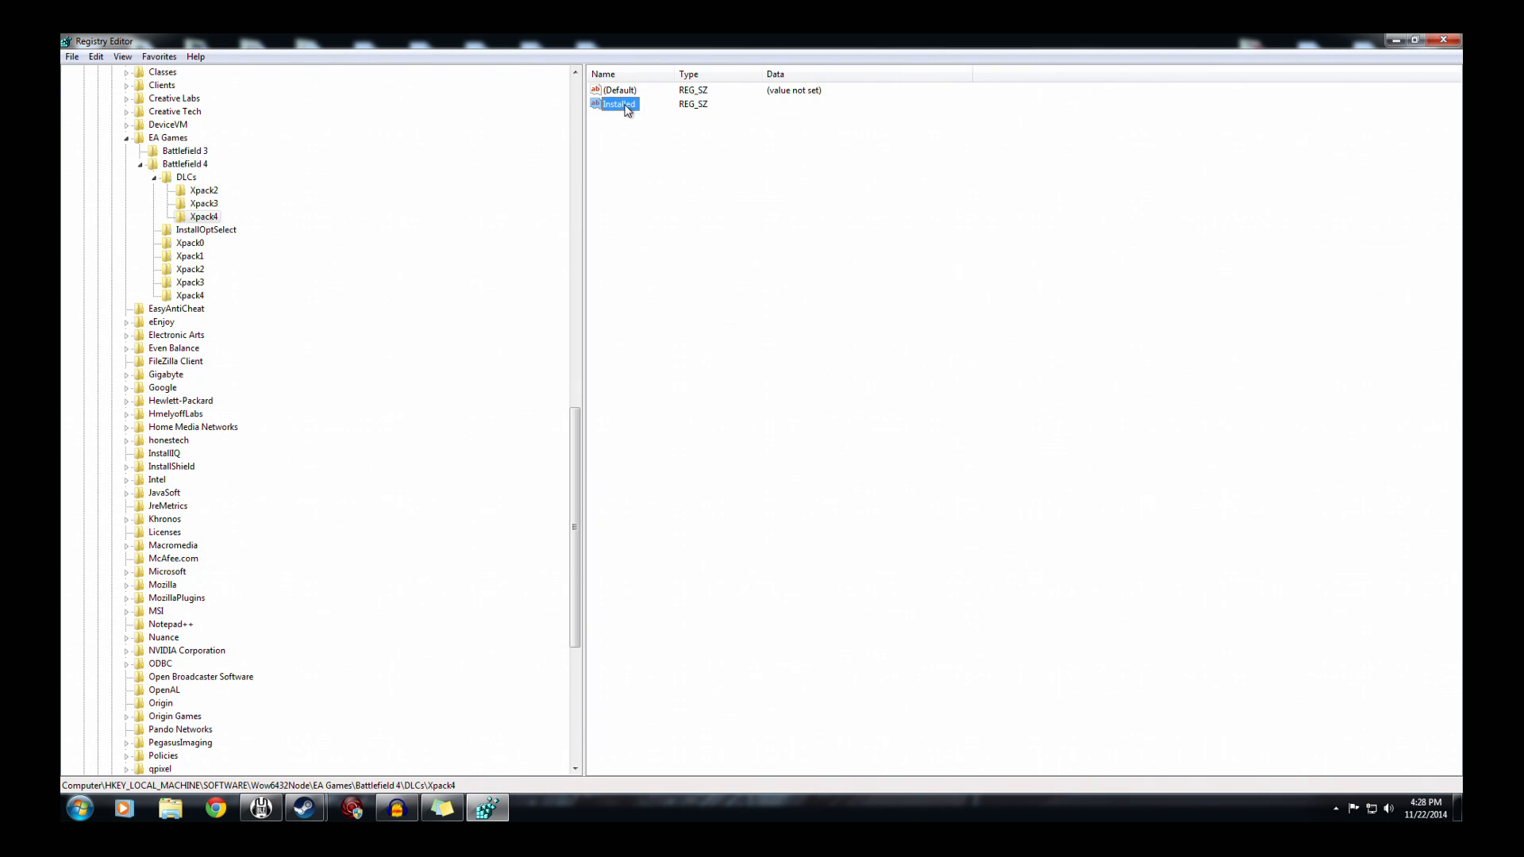
- Set the DLCs\Xpack4 Installed value data to True
{"action": "double_click", "coordinate": [616, 104]}
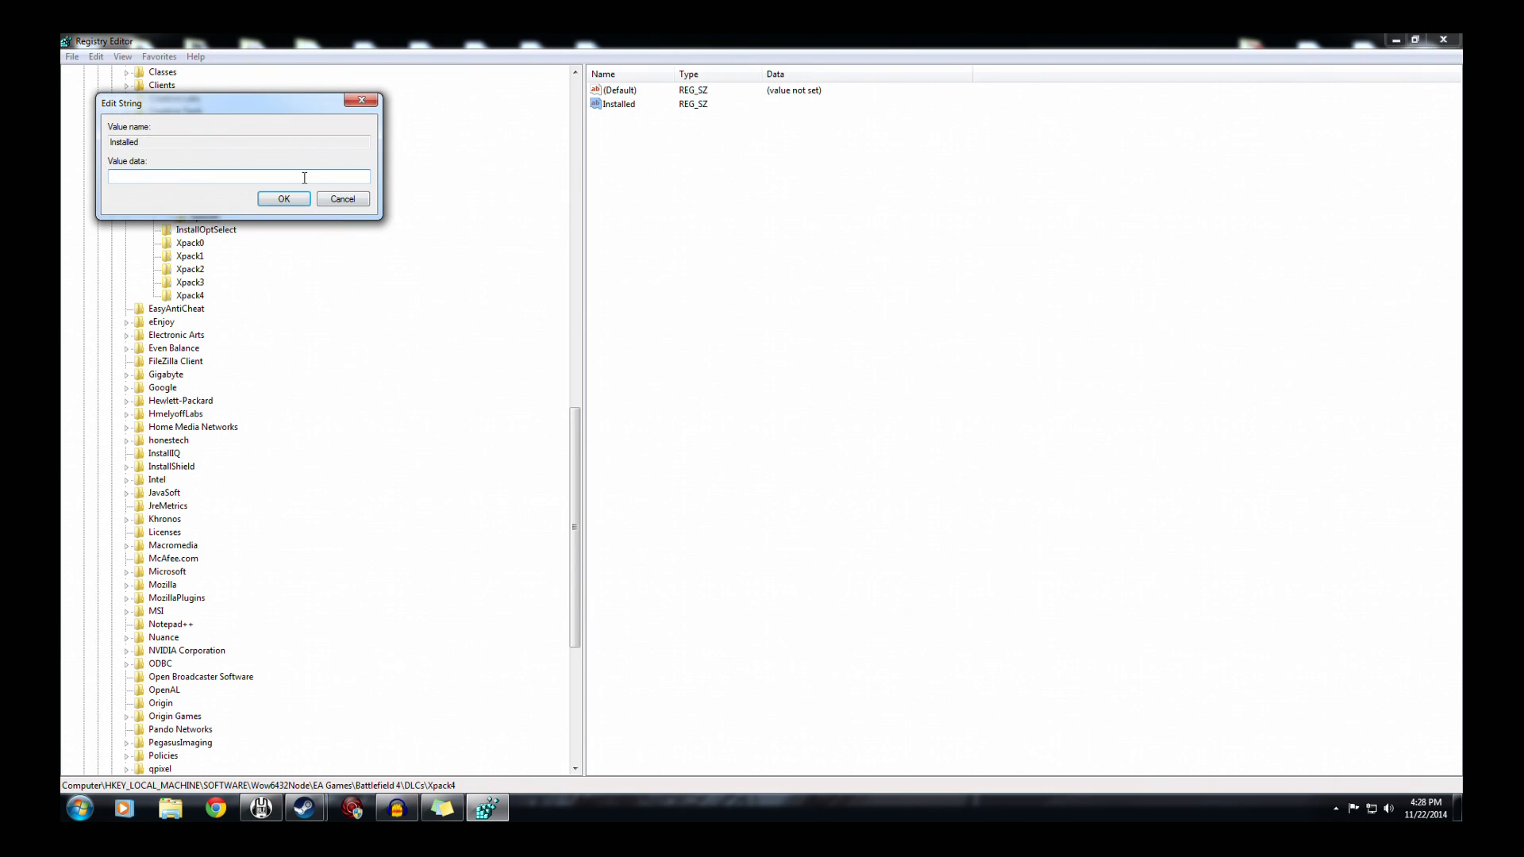
{"action": "type", "text": "Tr"}
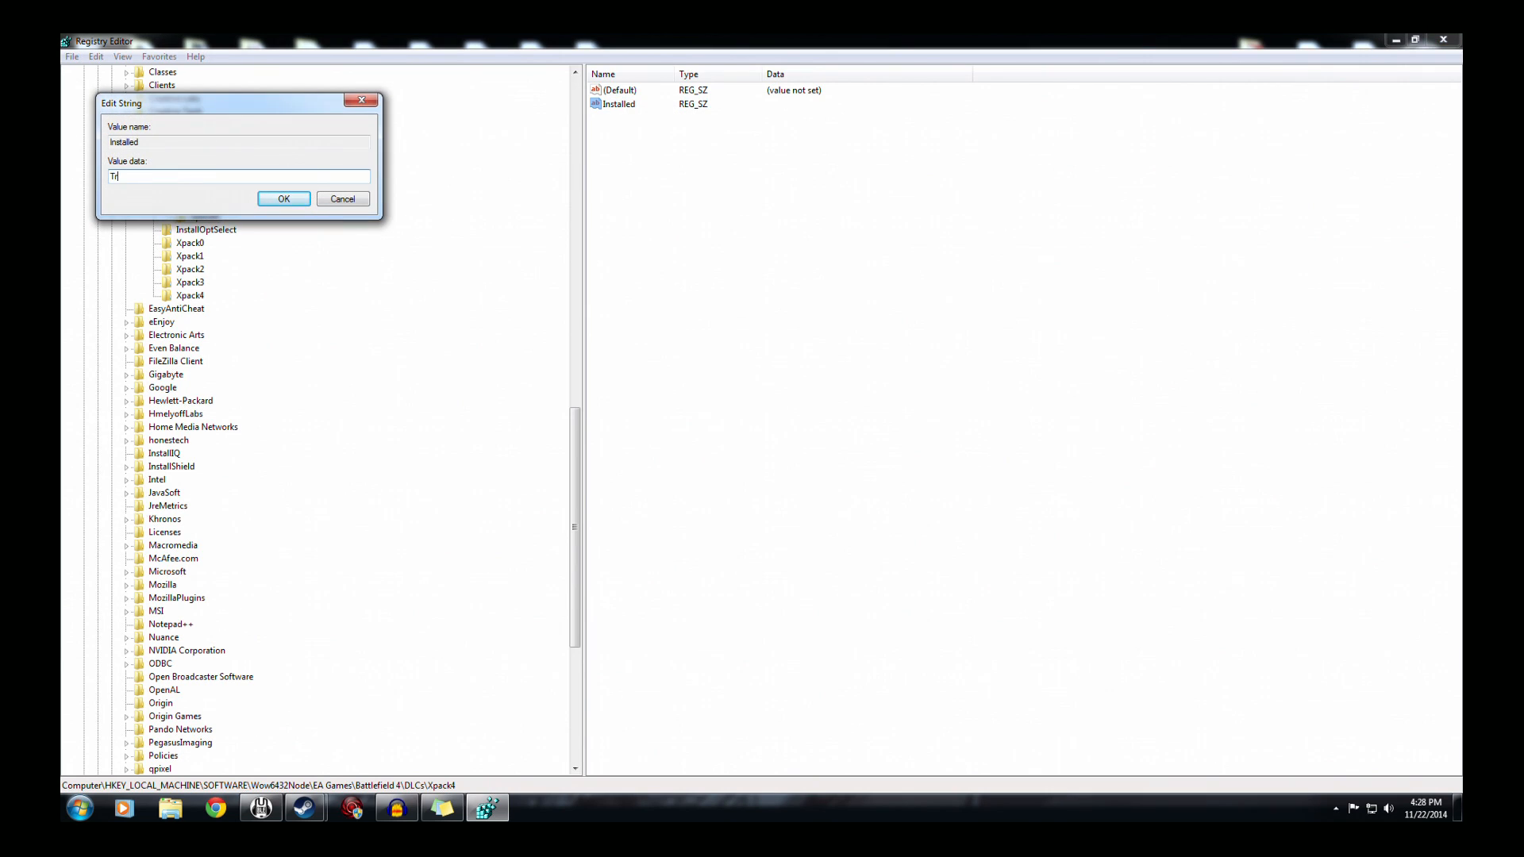
{"action": "left_click", "coordinate": [282, 199]}
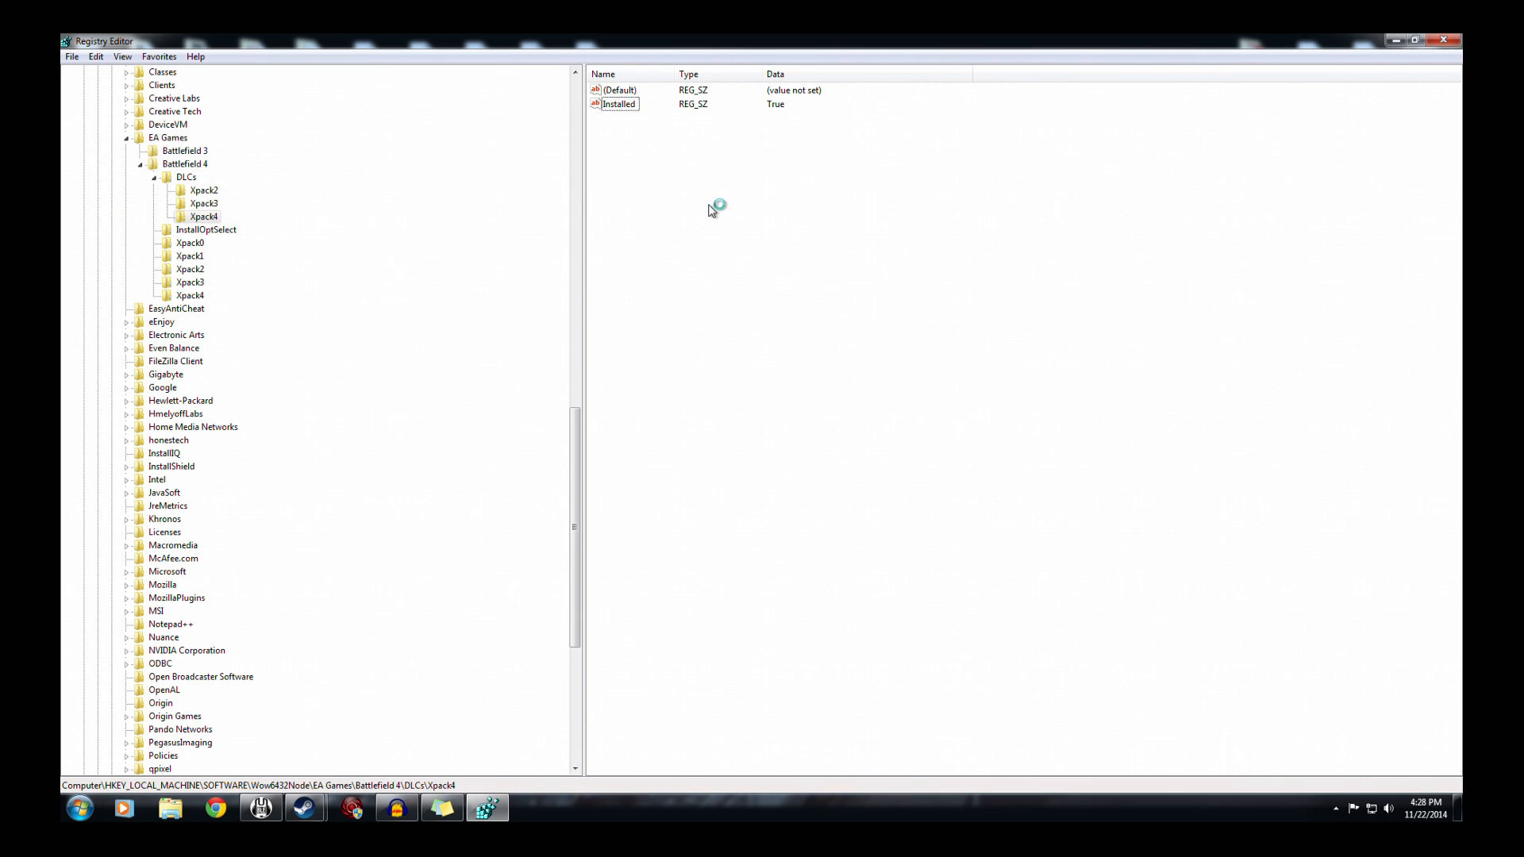
{"action": "mouse_move", "coordinate": [711, 212]}
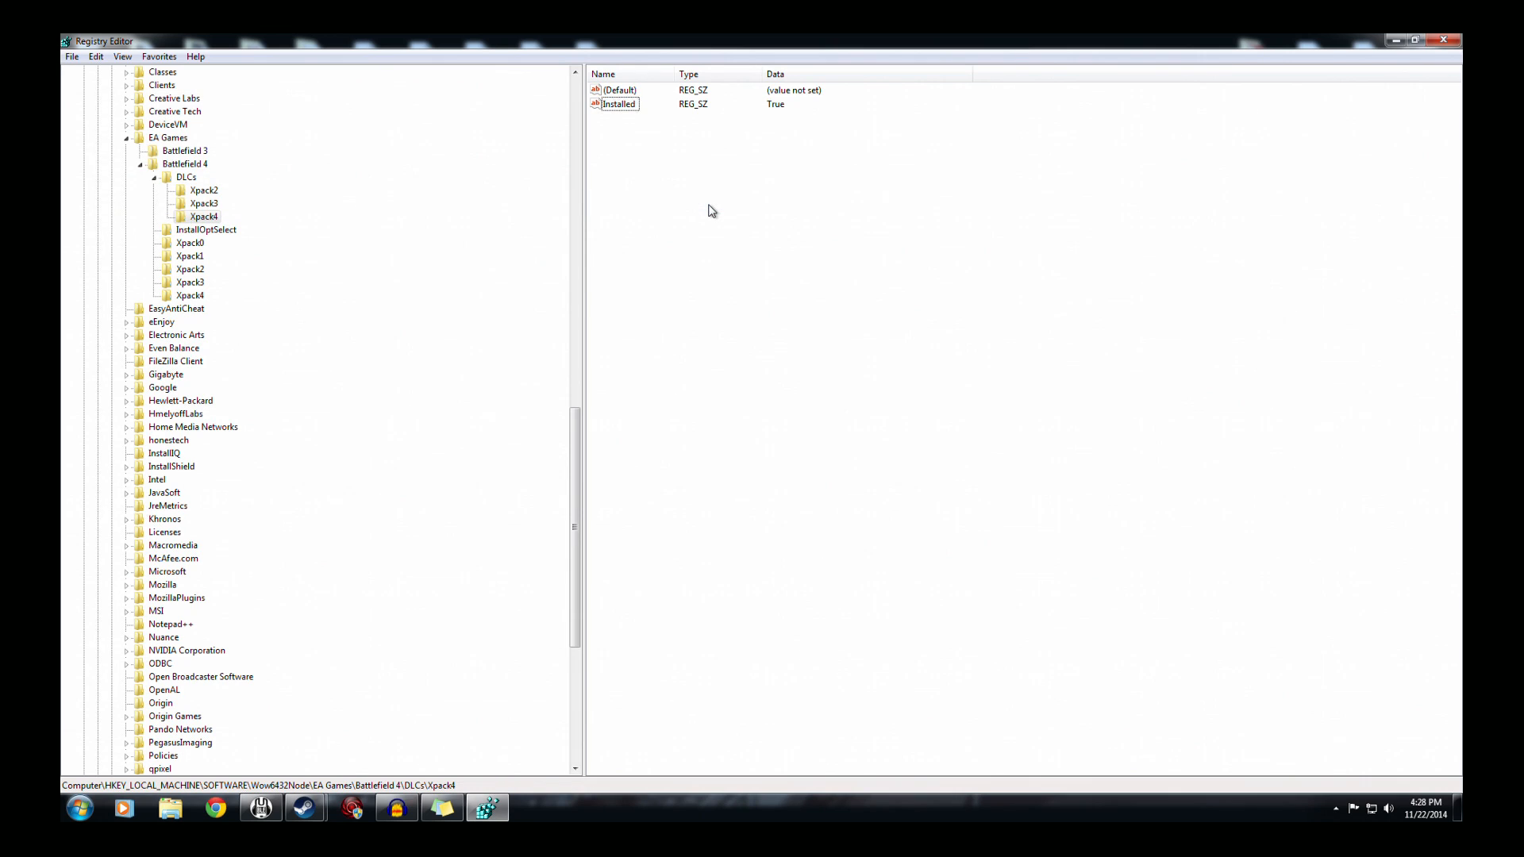